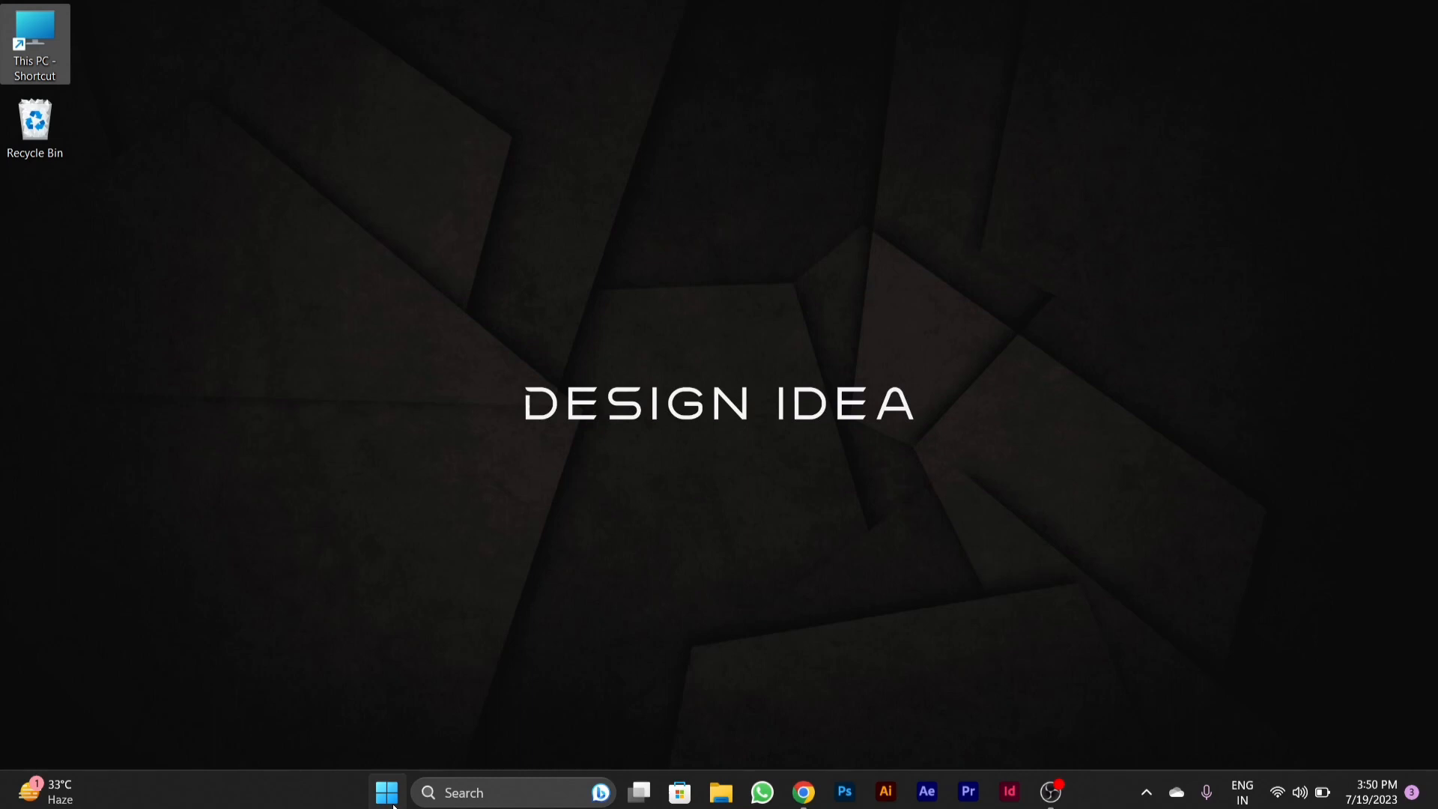
# - Right-click the Start button to show the Quick Link menu of system tools
pyautogui.rightClick(385, 791)
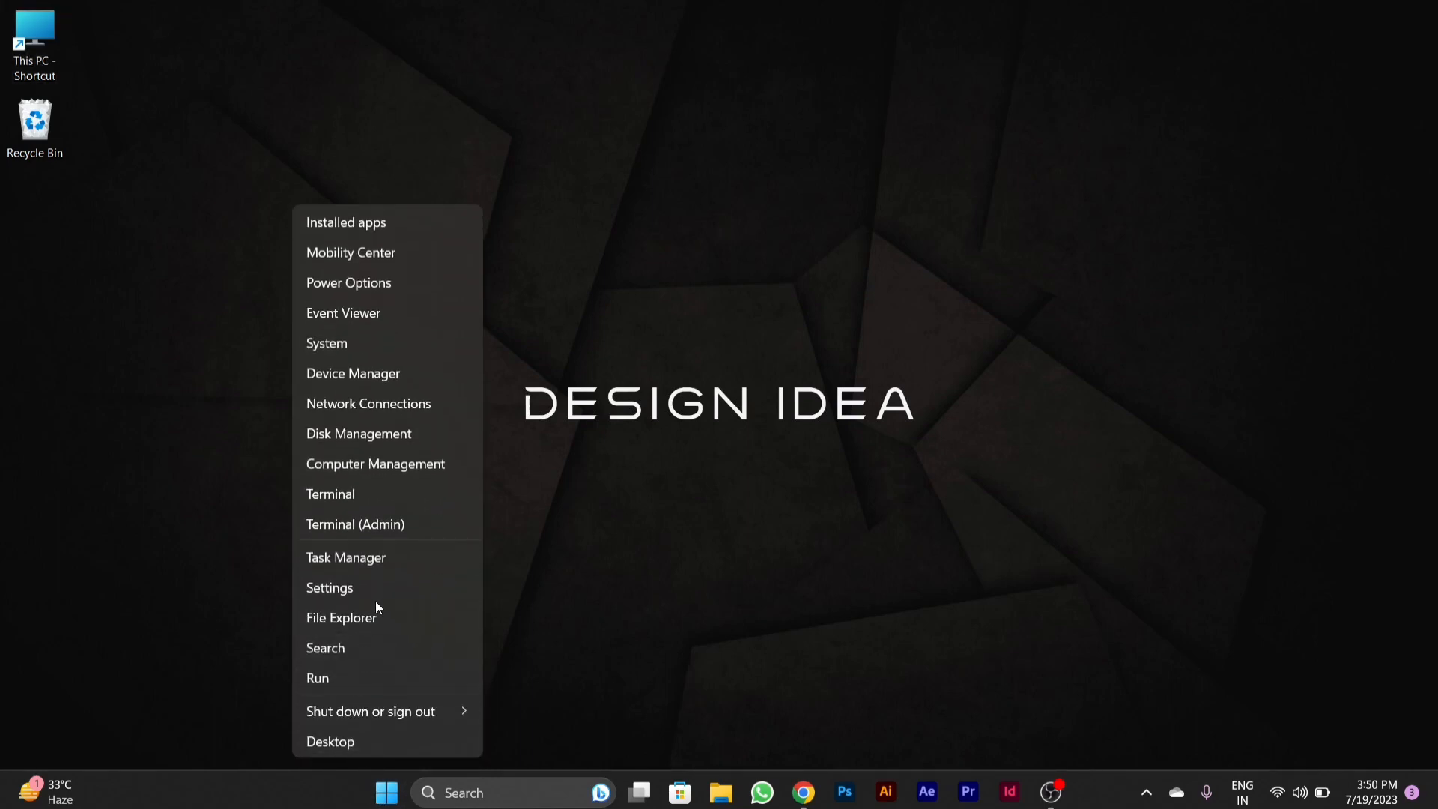
pyautogui.moveTo(363, 592)
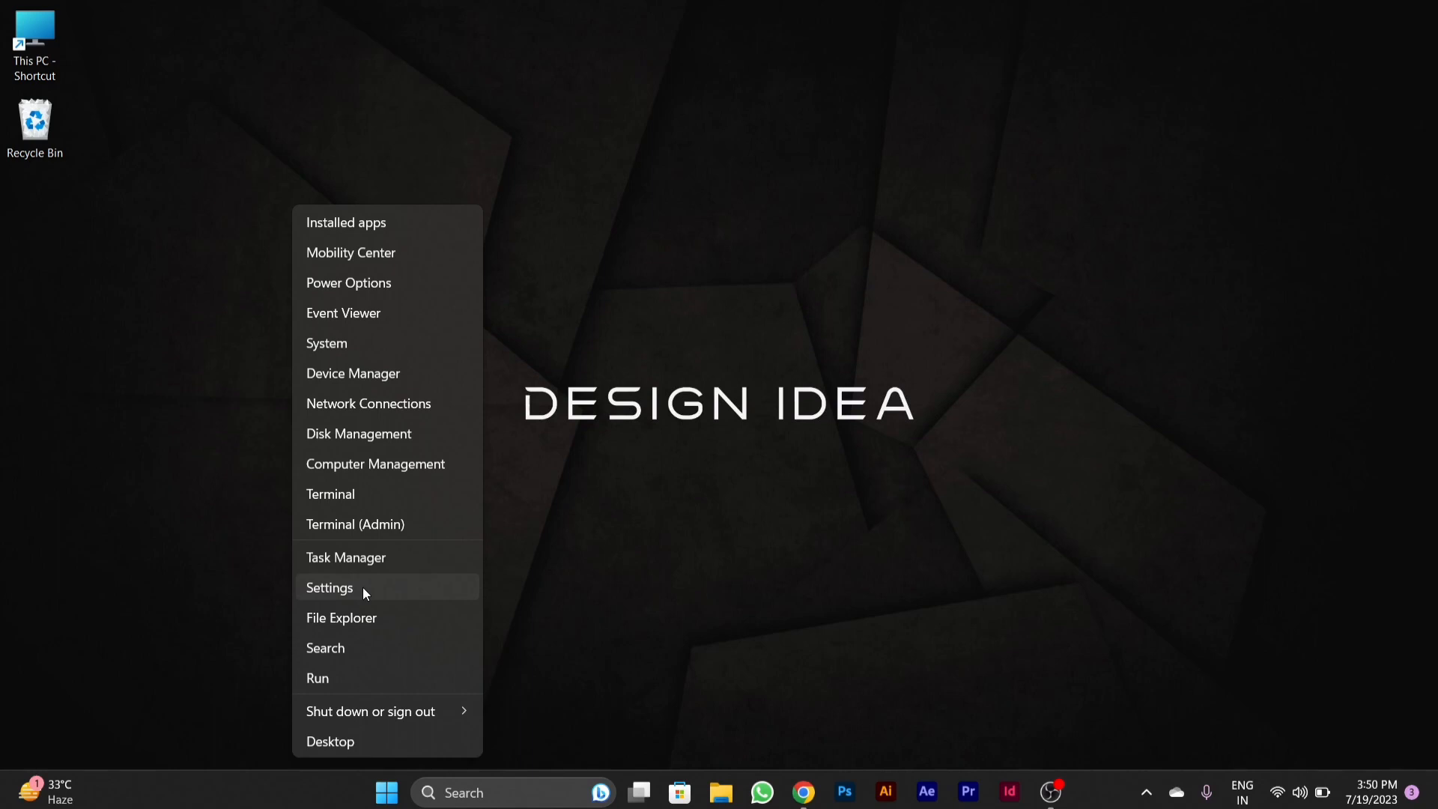
# - Launch Windows Settings from the Quick Link menu, landing on the System page
pyautogui.click(330, 588)
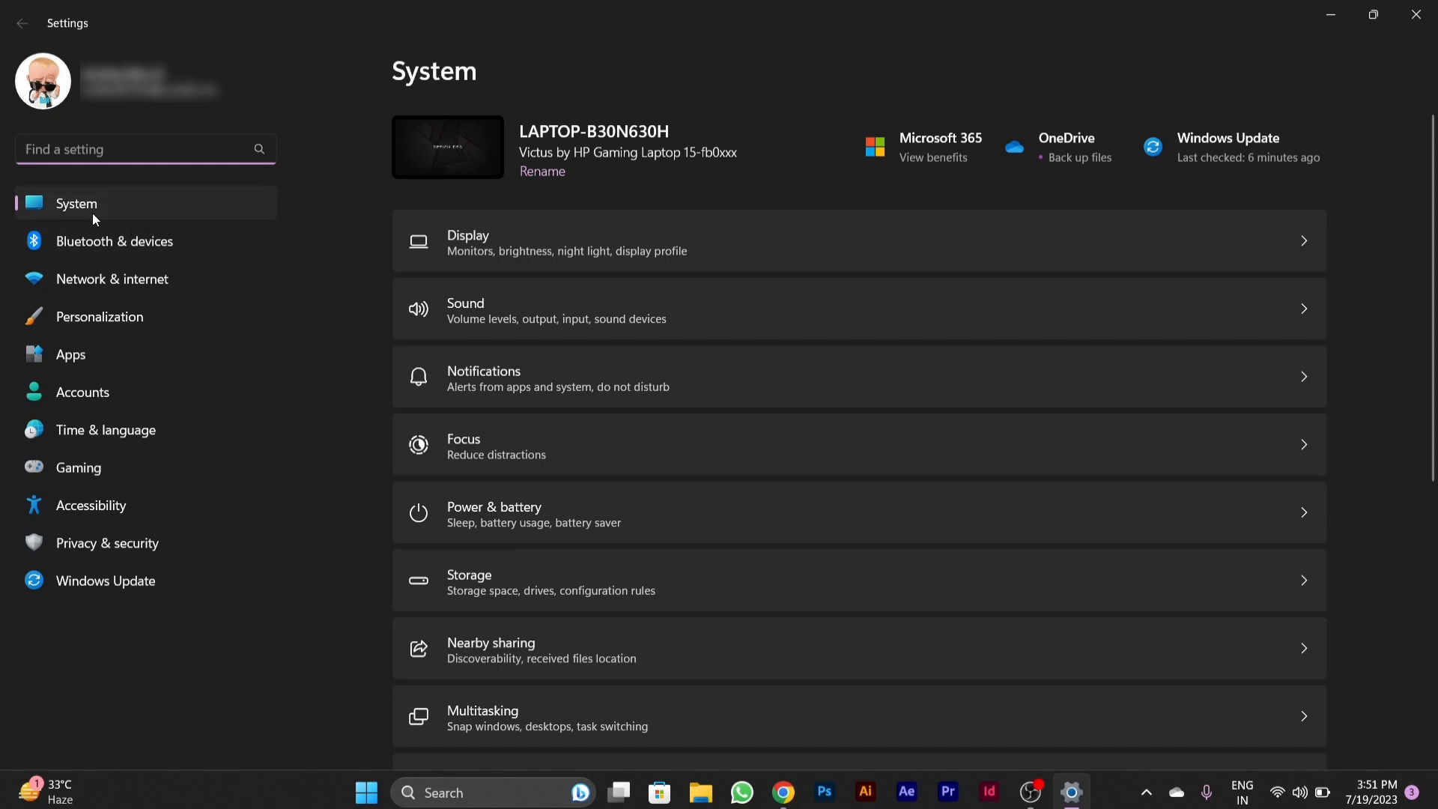
pyautogui.moveTo(118, 209)
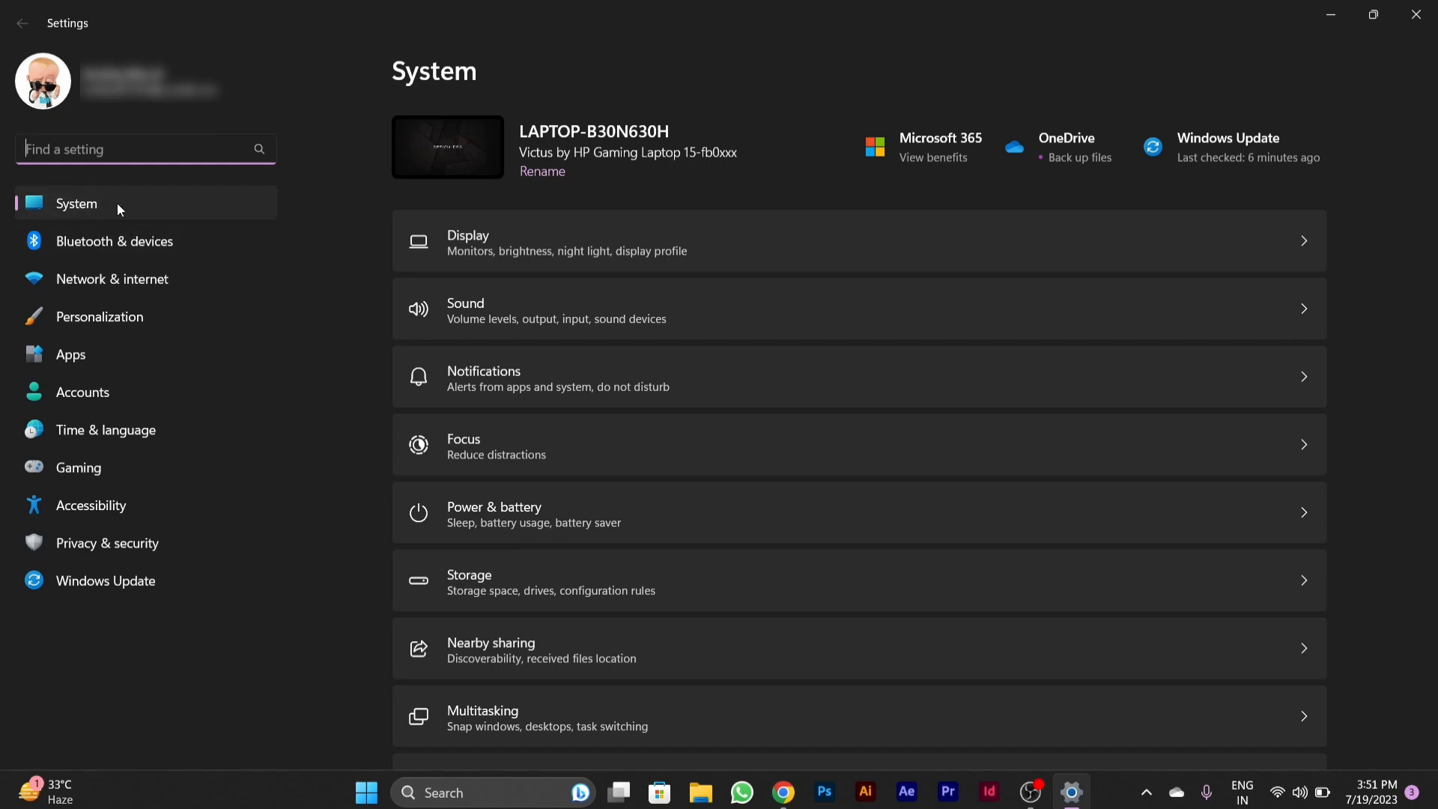
pyautogui.moveTo(134, 207)
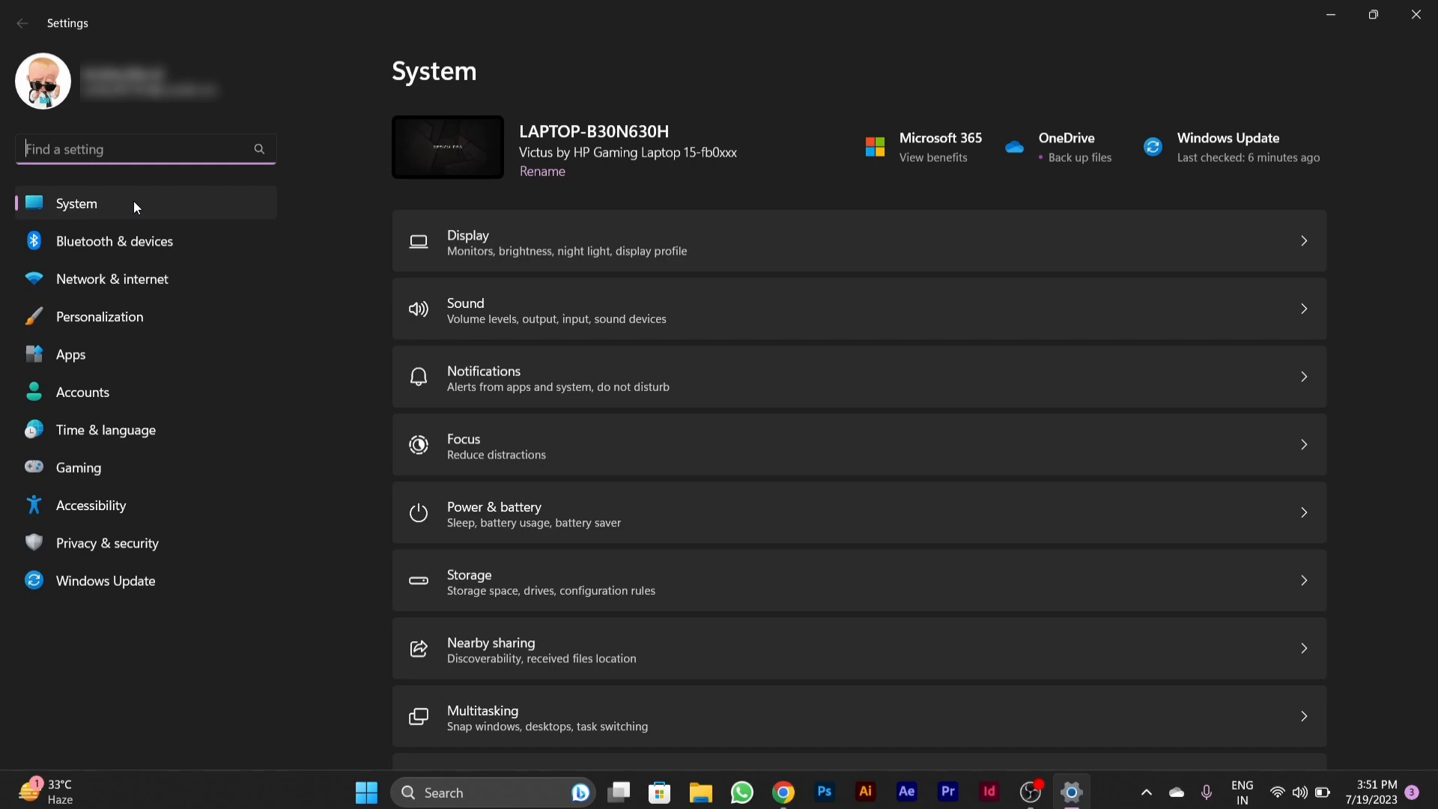
pyautogui.moveTo(295, 234)
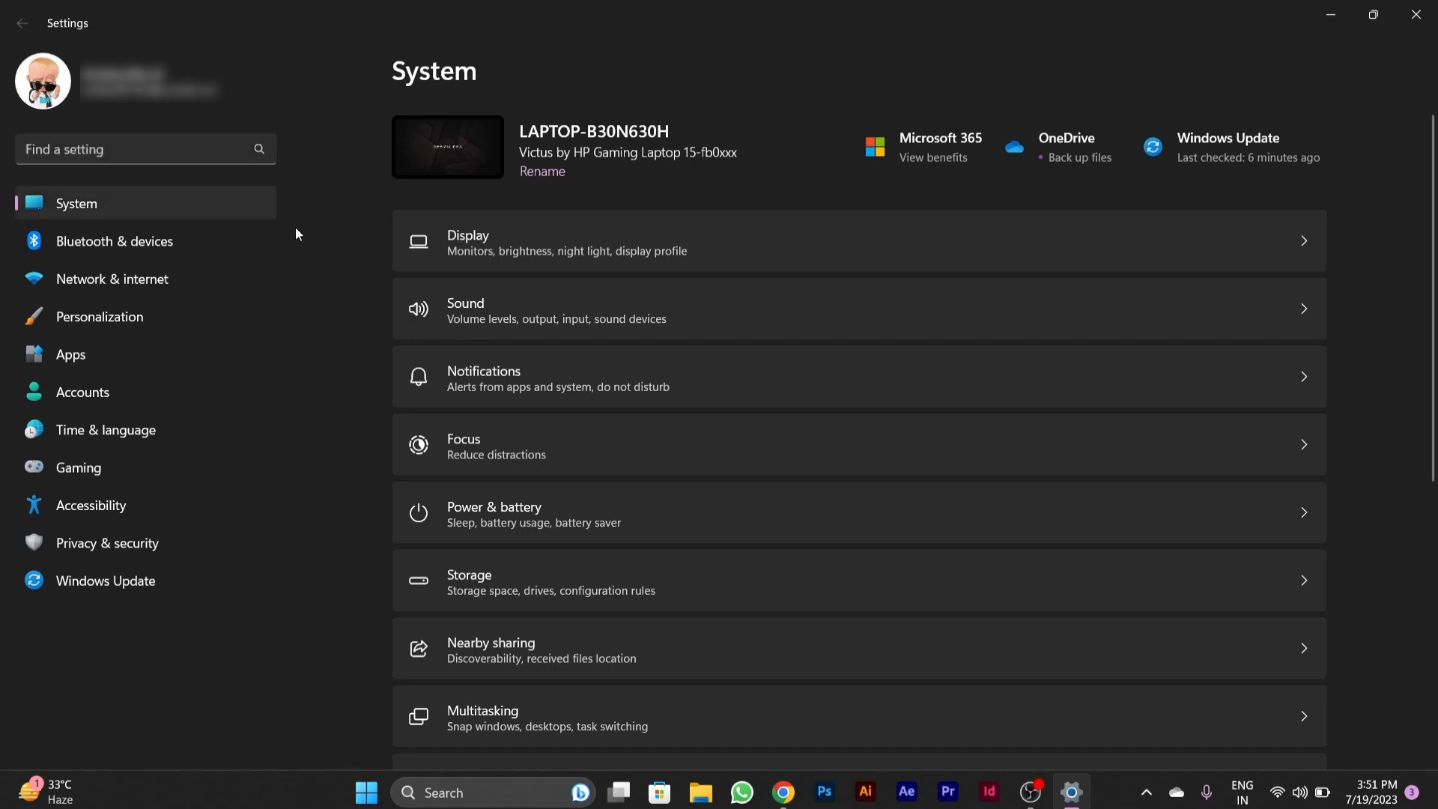
pyautogui.moveTo(478, 313)
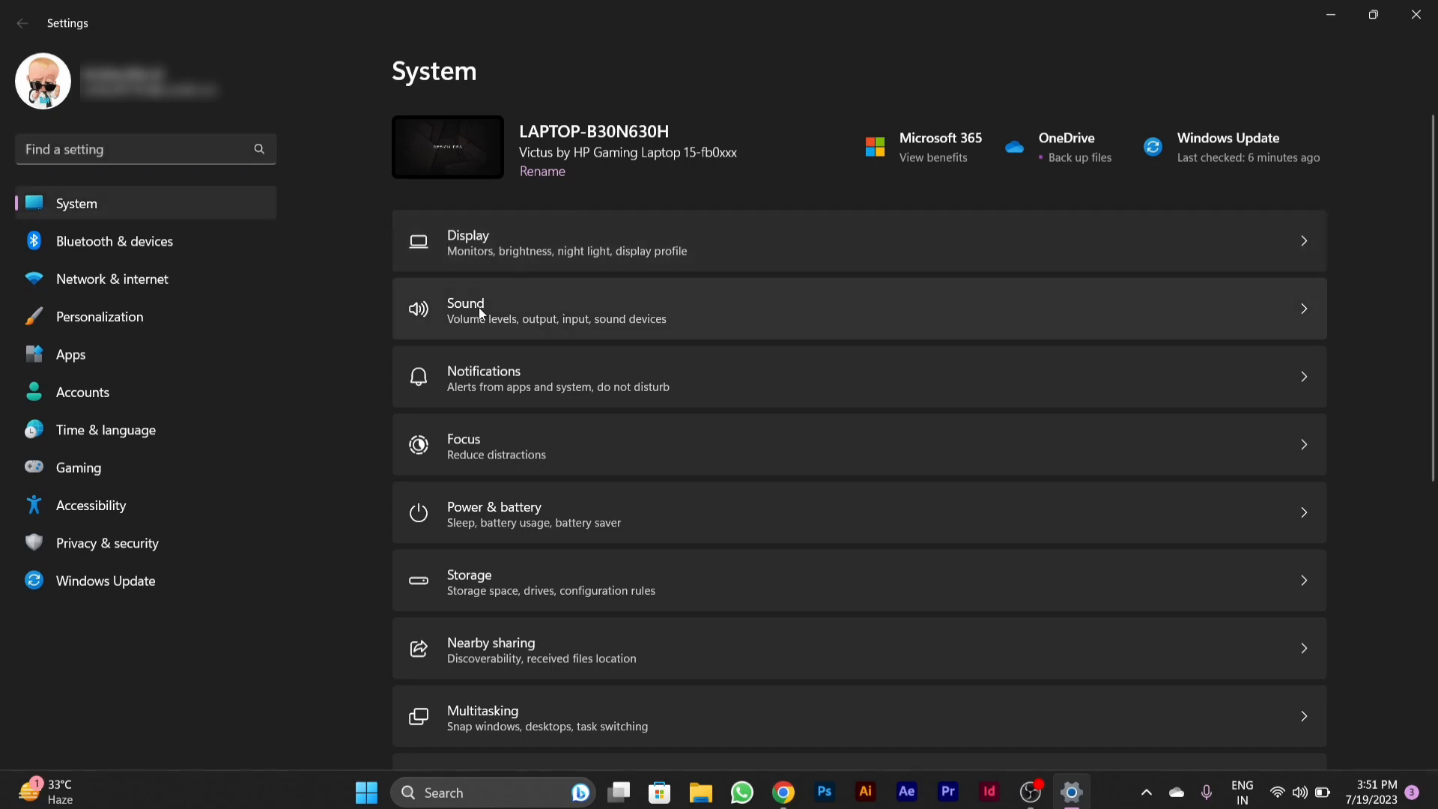
pyautogui.moveTo(448, 504)
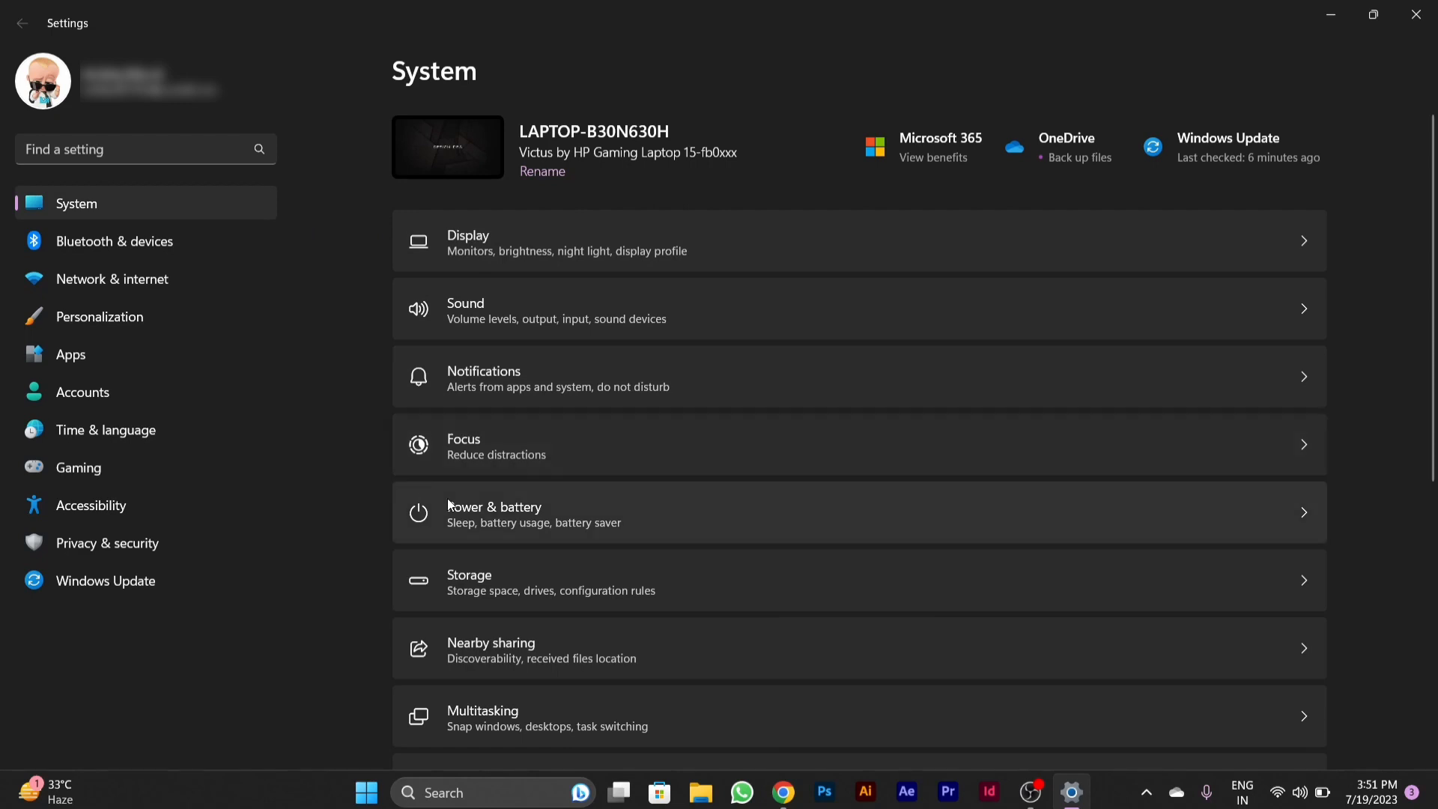
pyautogui.moveTo(625, 544)
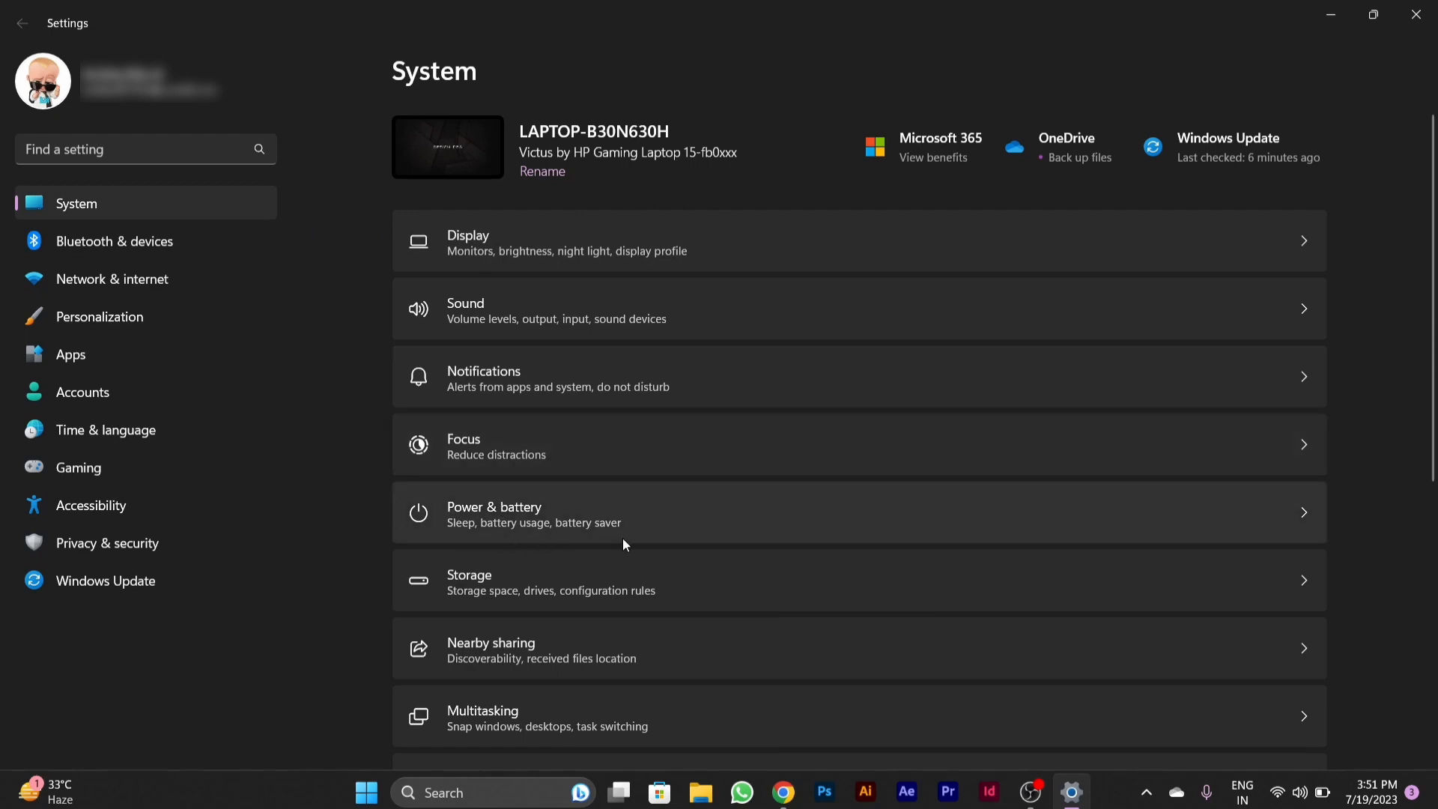
pyautogui.moveTo(642, 526)
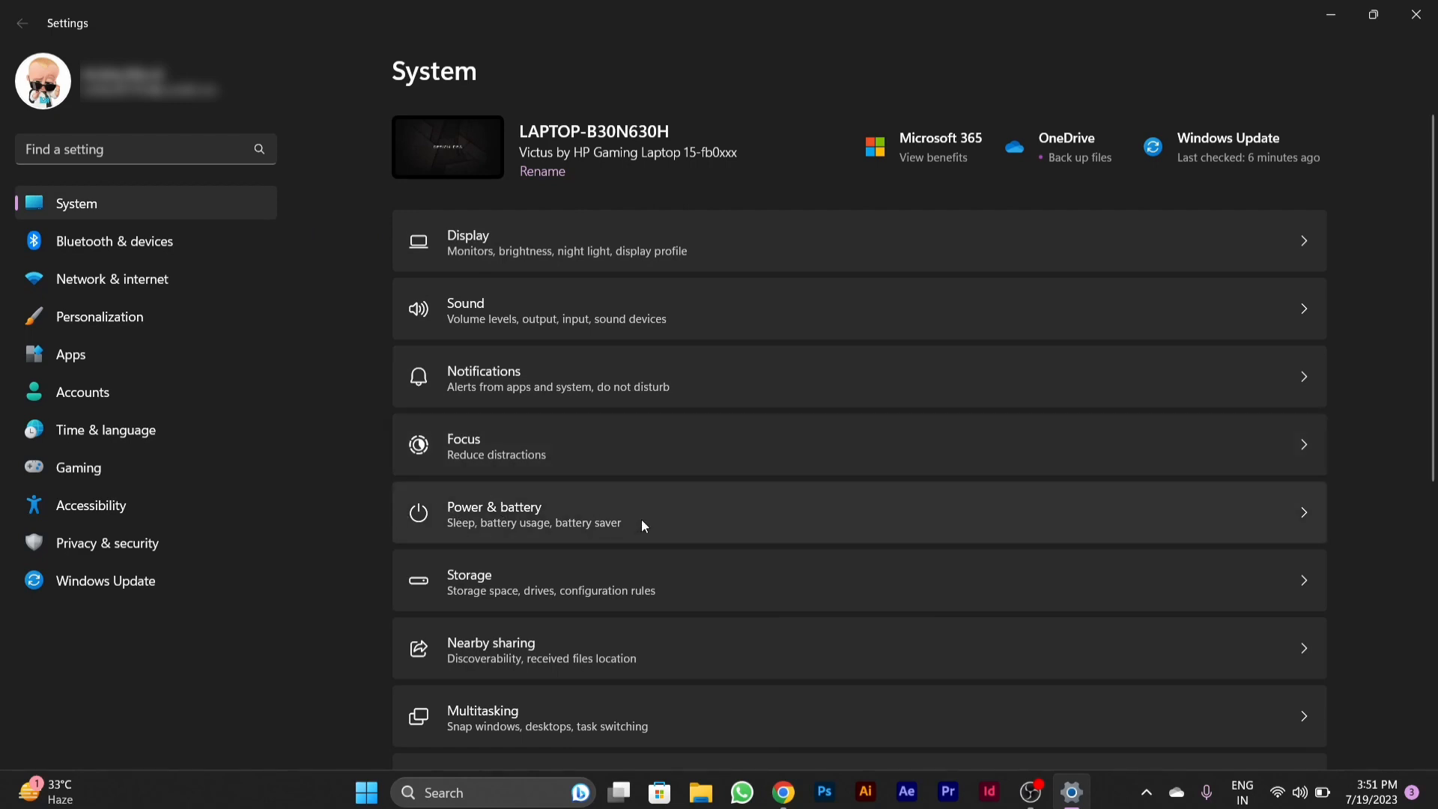
pyautogui.moveTo(696, 522)
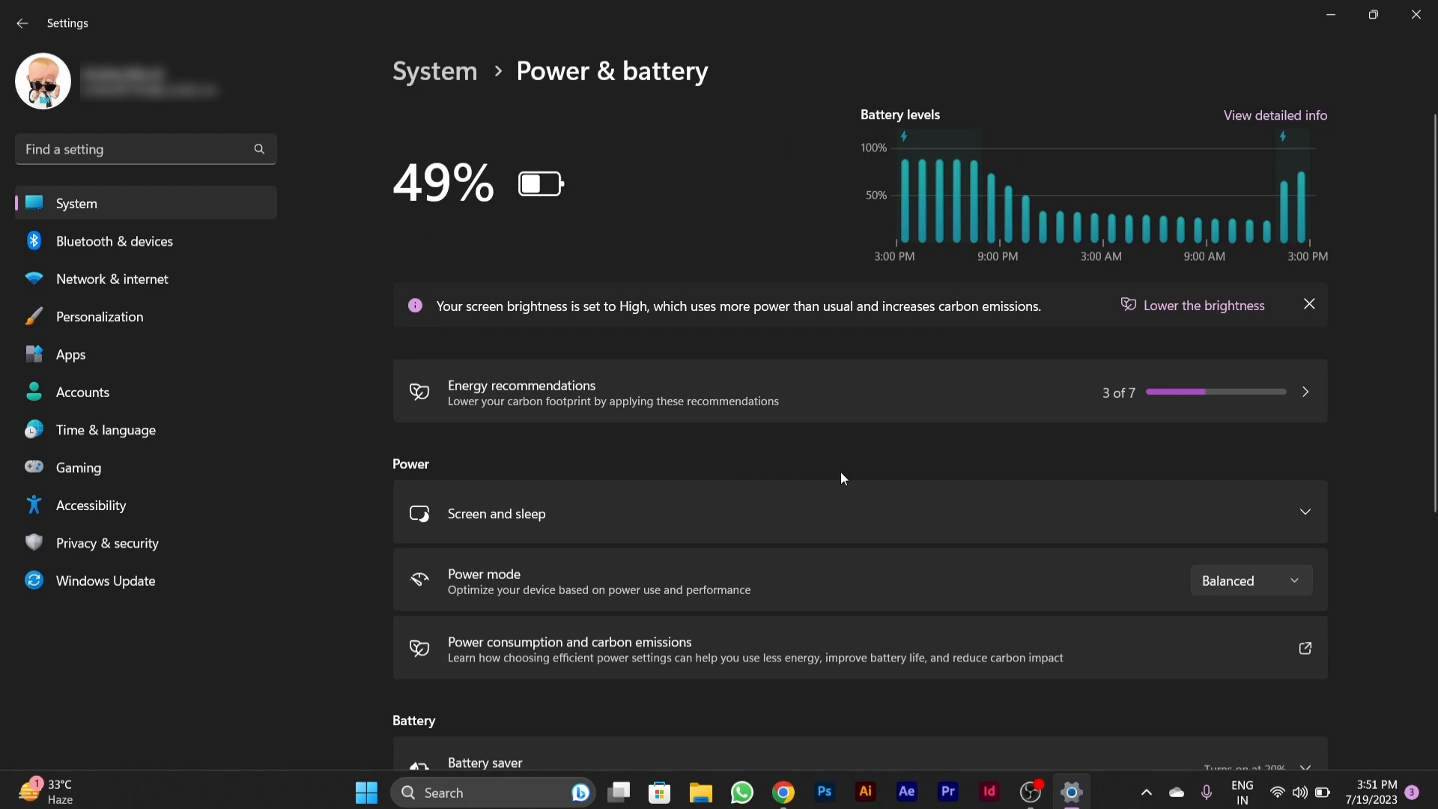
# - Scroll down the Power & battery page to the power mode and battery saver sections
pyautogui.scroll(-3)
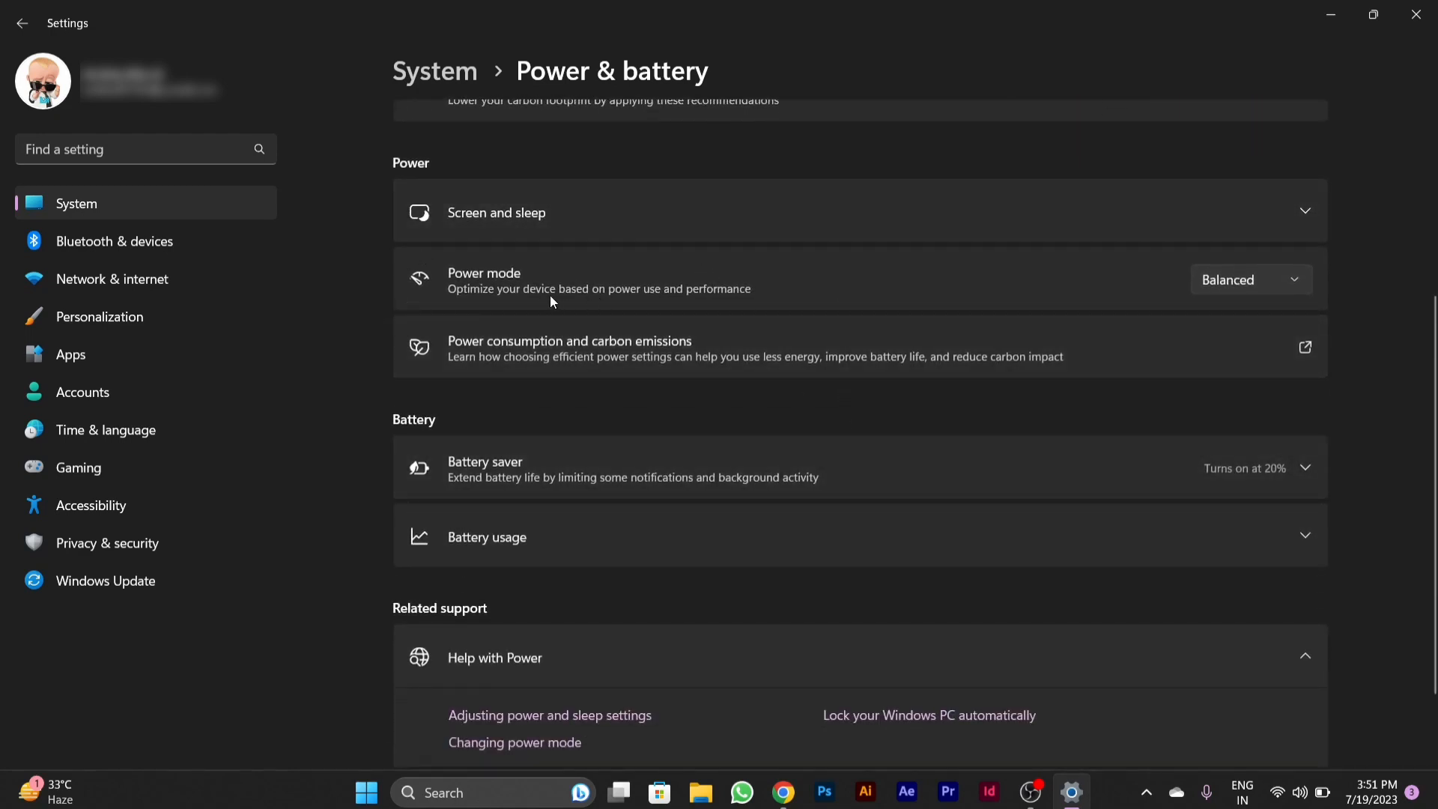
pyautogui.moveTo(1186, 342)
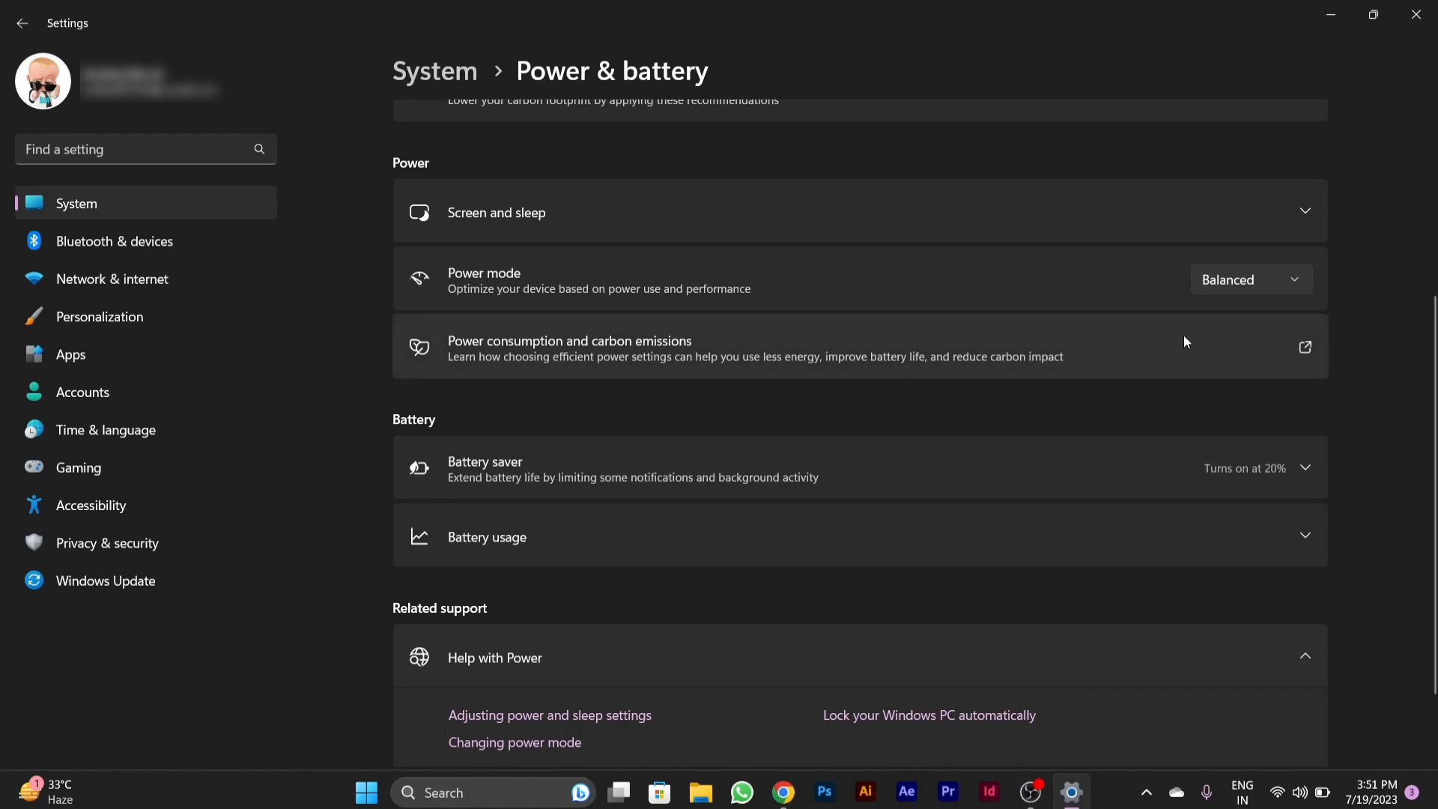
pyautogui.moveTo(1282, 286)
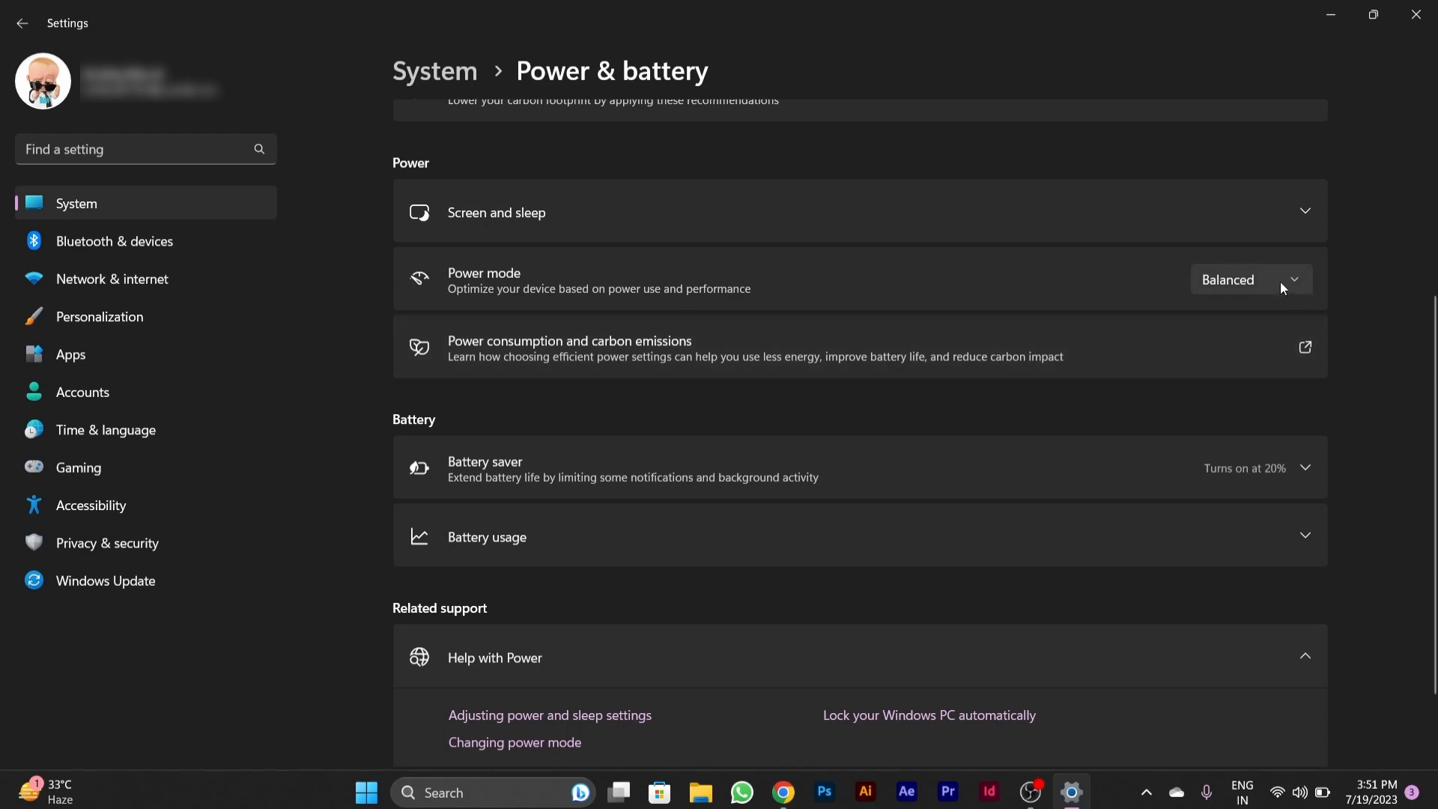
# - Change the Power mode dropdown from Balanced to Best power efficiency
pyautogui.click(1293, 280)
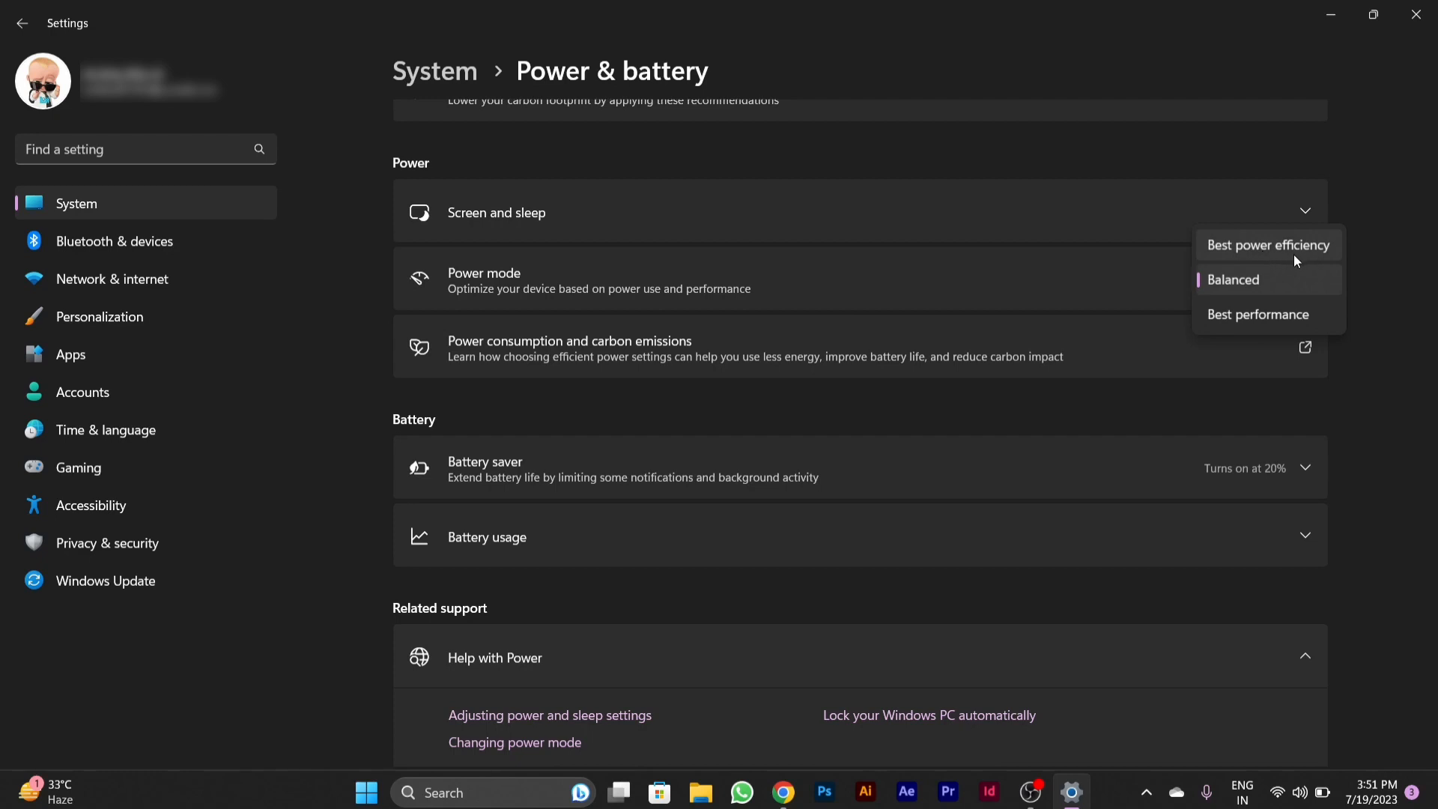
pyautogui.moveTo(1268, 267)
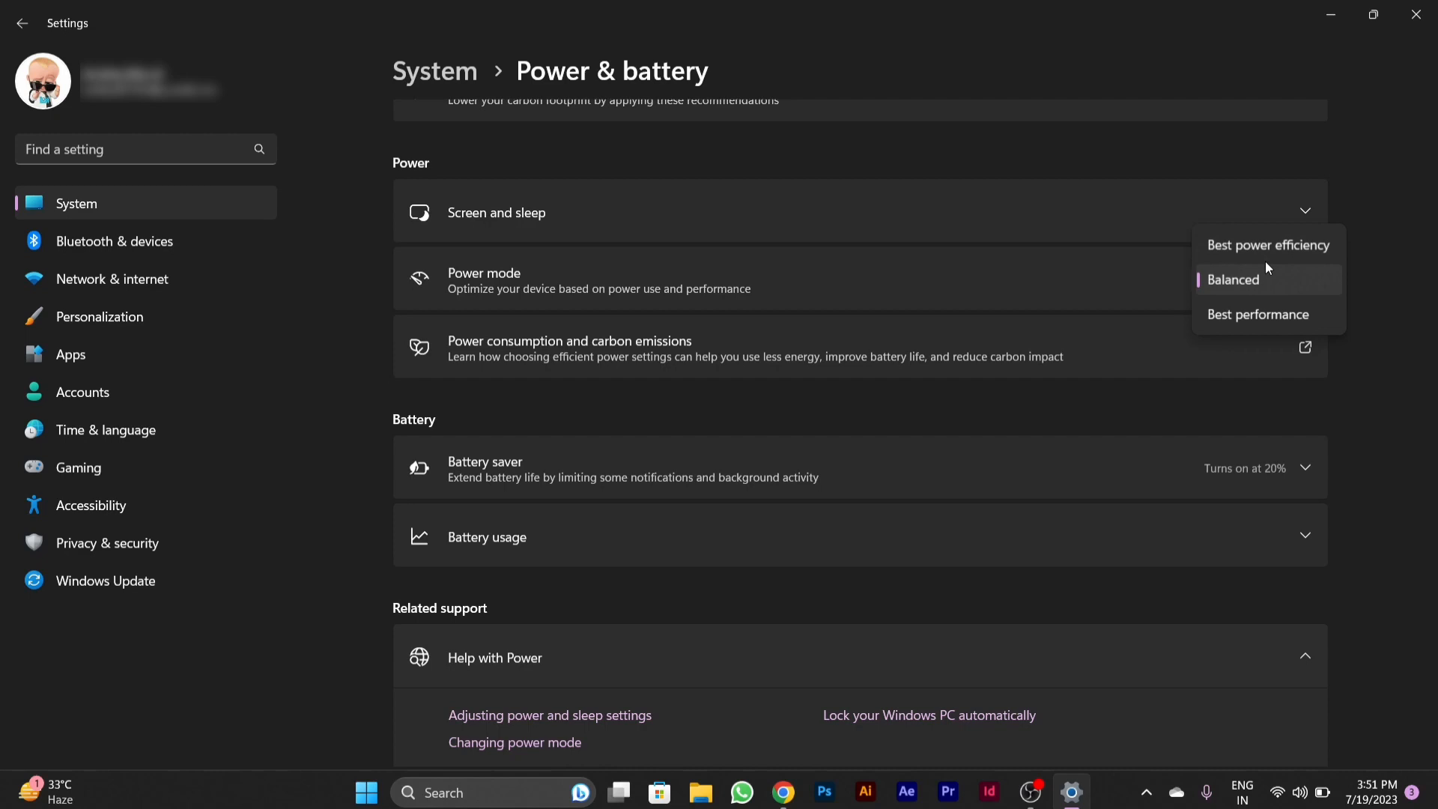
pyautogui.moveTo(1290, 281)
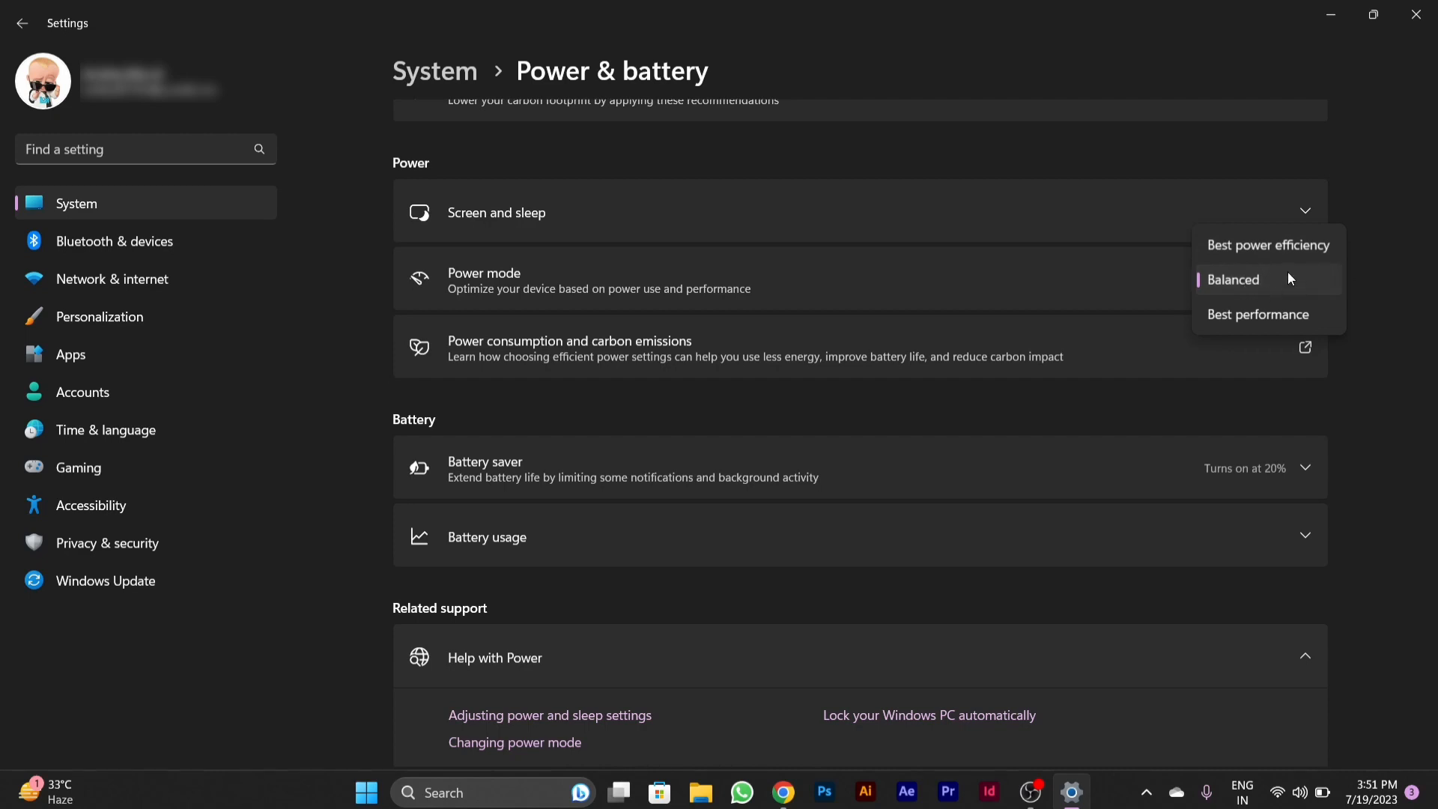
pyautogui.click(1267, 245)
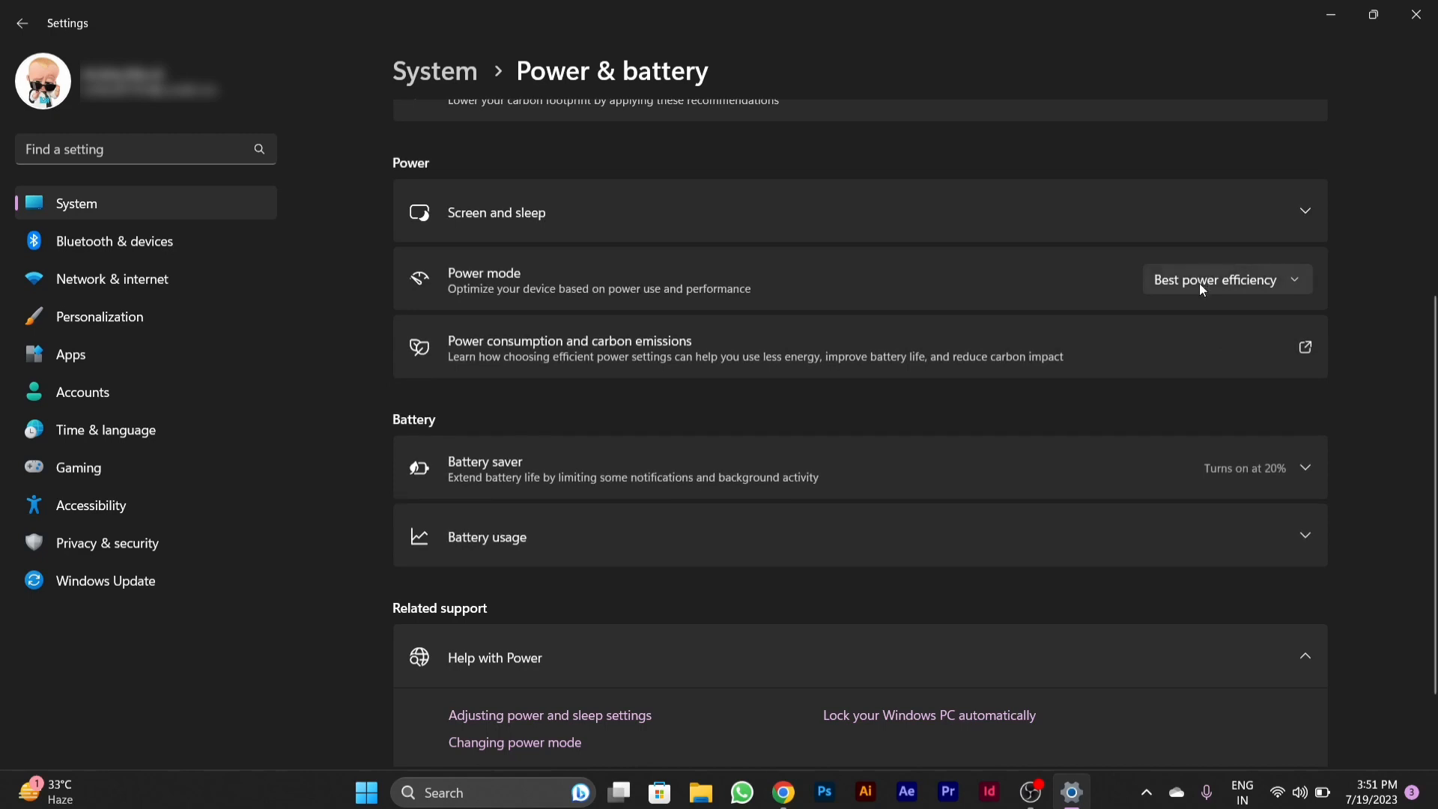
pyautogui.moveTo(1243, 314)
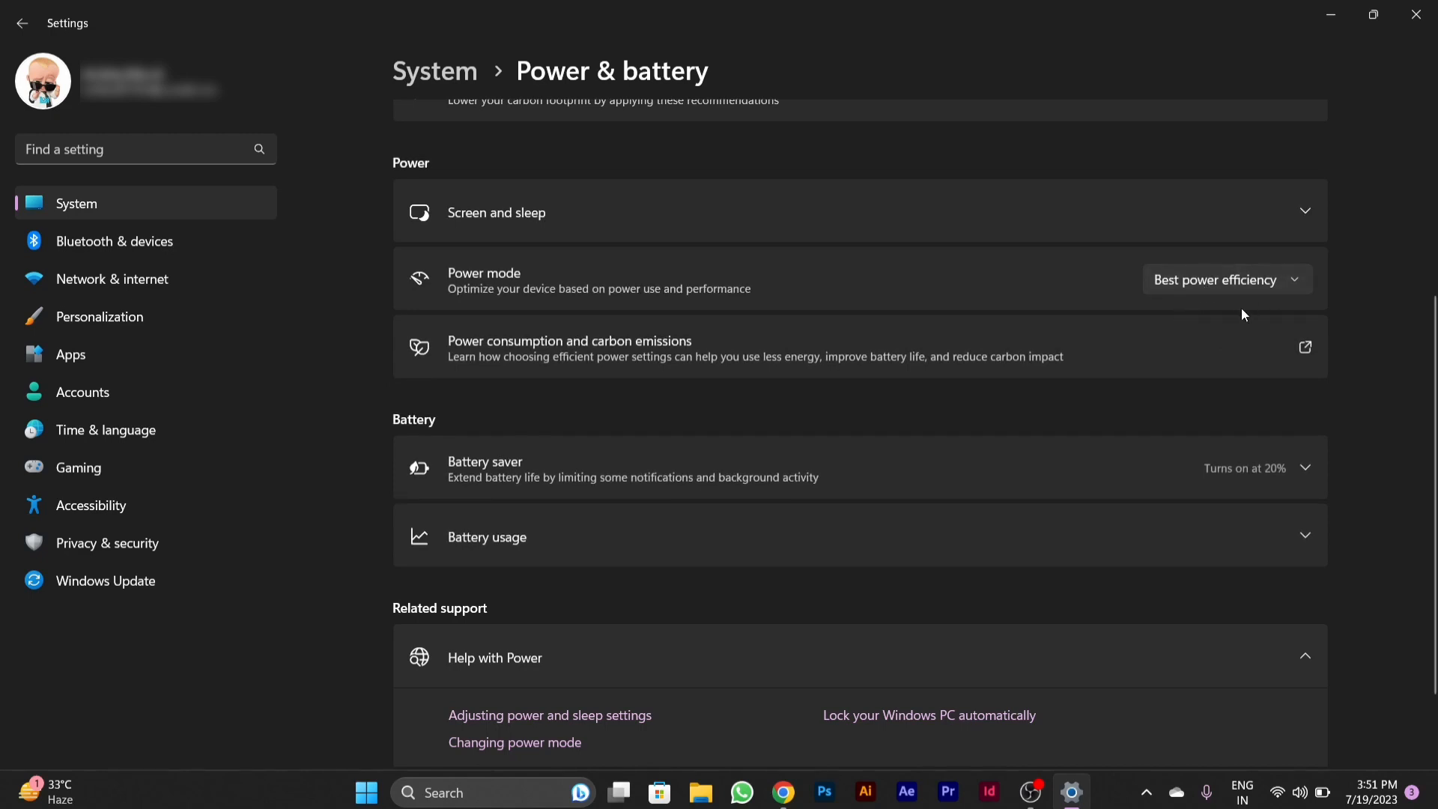
pyautogui.moveTo(1100, 316)
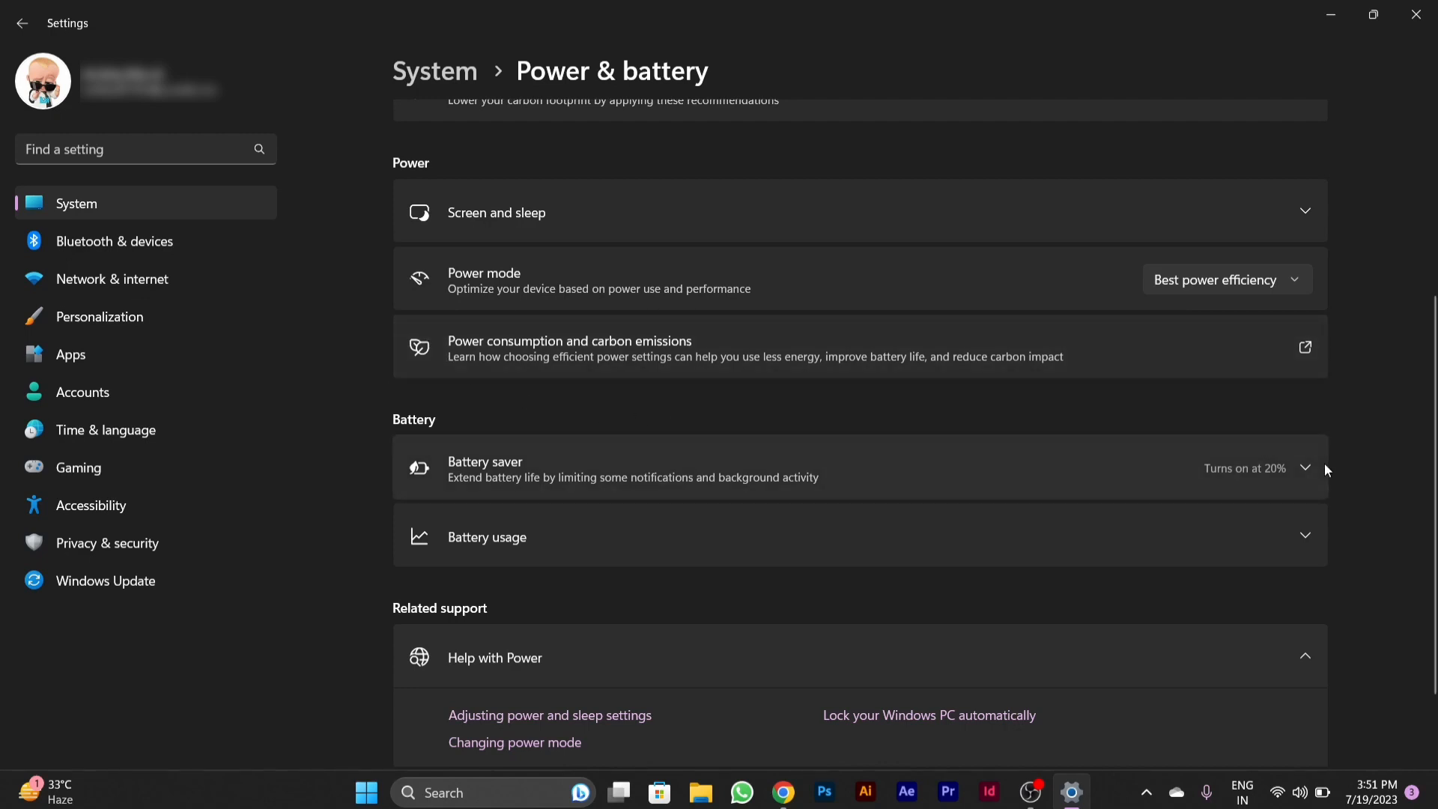
# - Expand Battery saver and keep automatic turn-on at 20%
pyautogui.click(1303, 467)
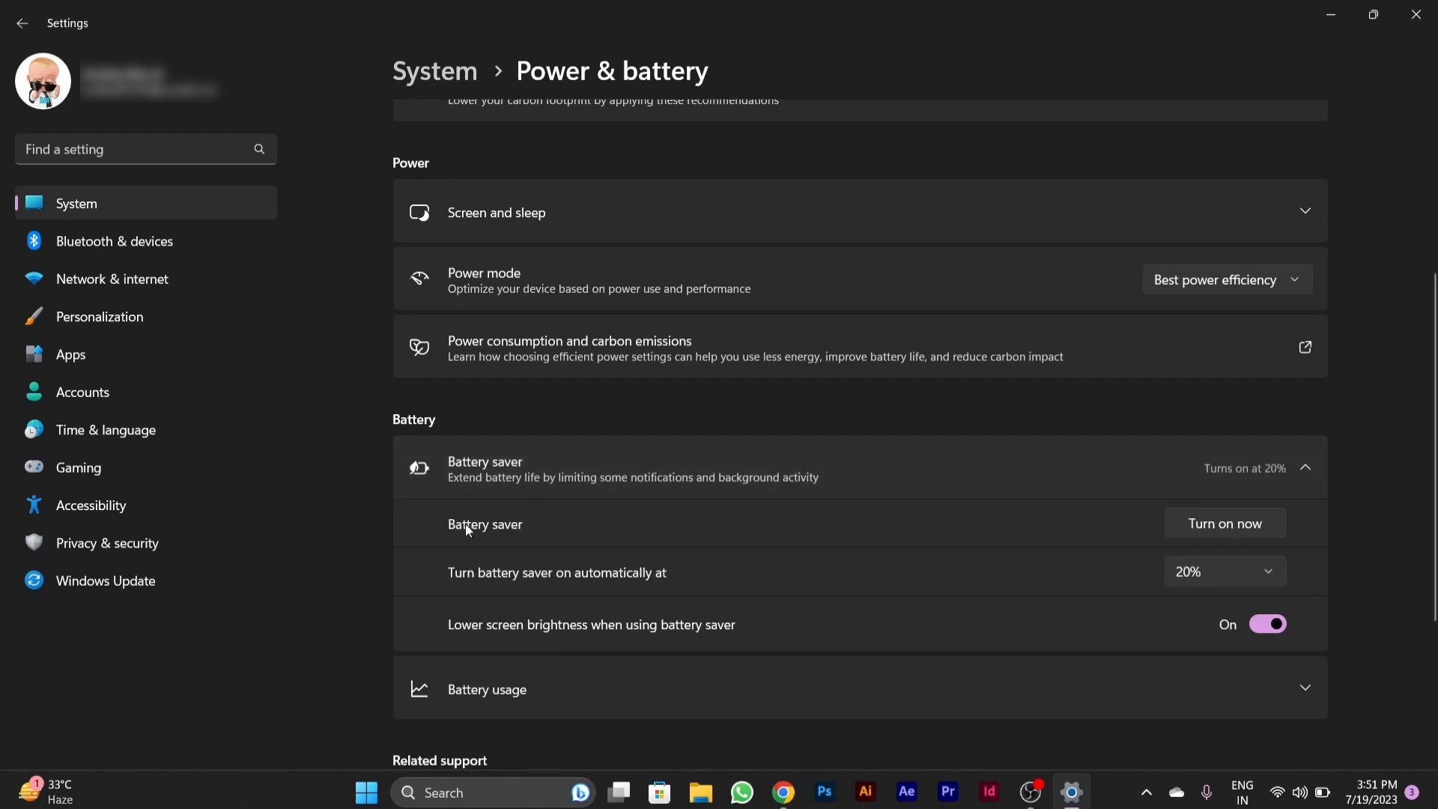
pyautogui.moveTo(1224, 524)
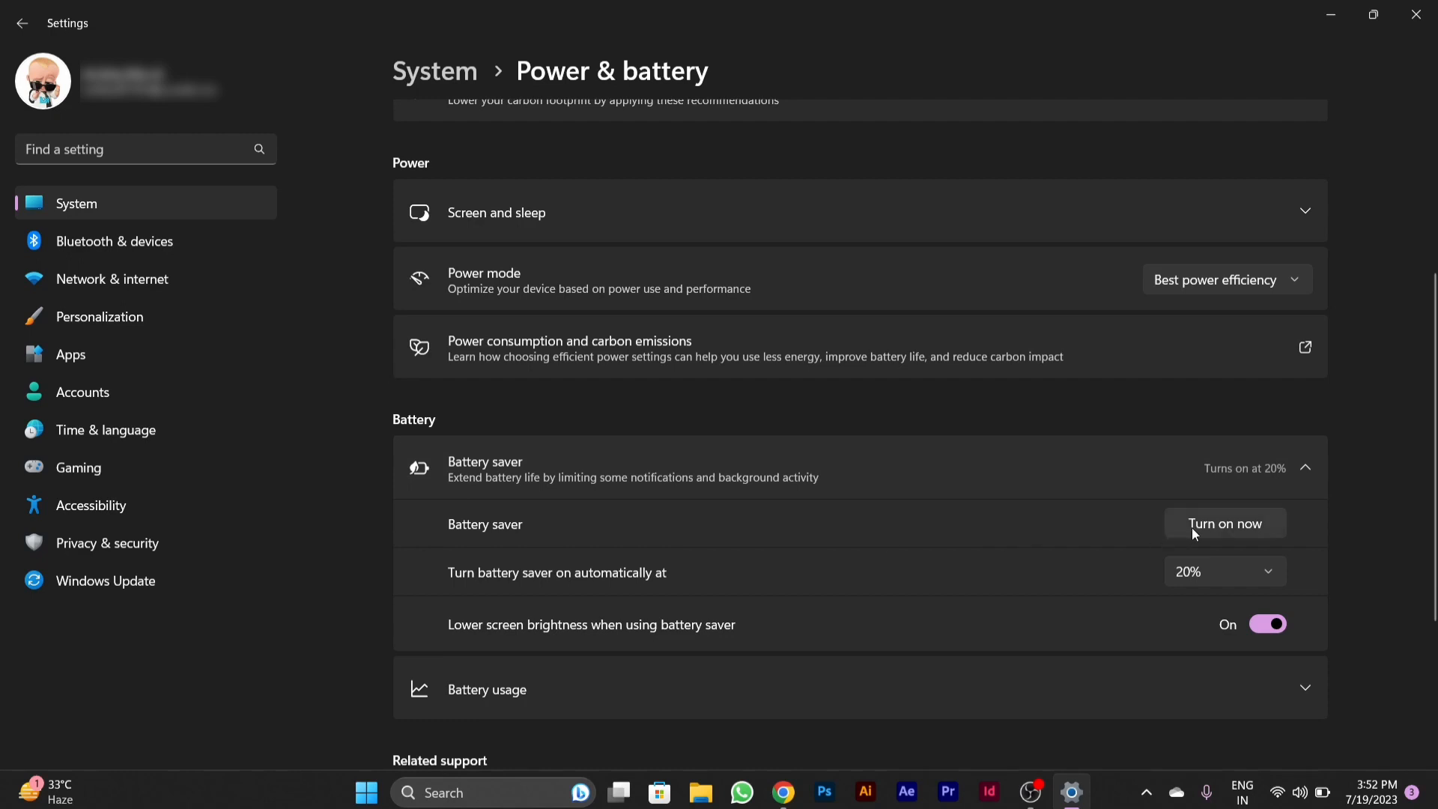
pyautogui.moveTo(1264, 538)
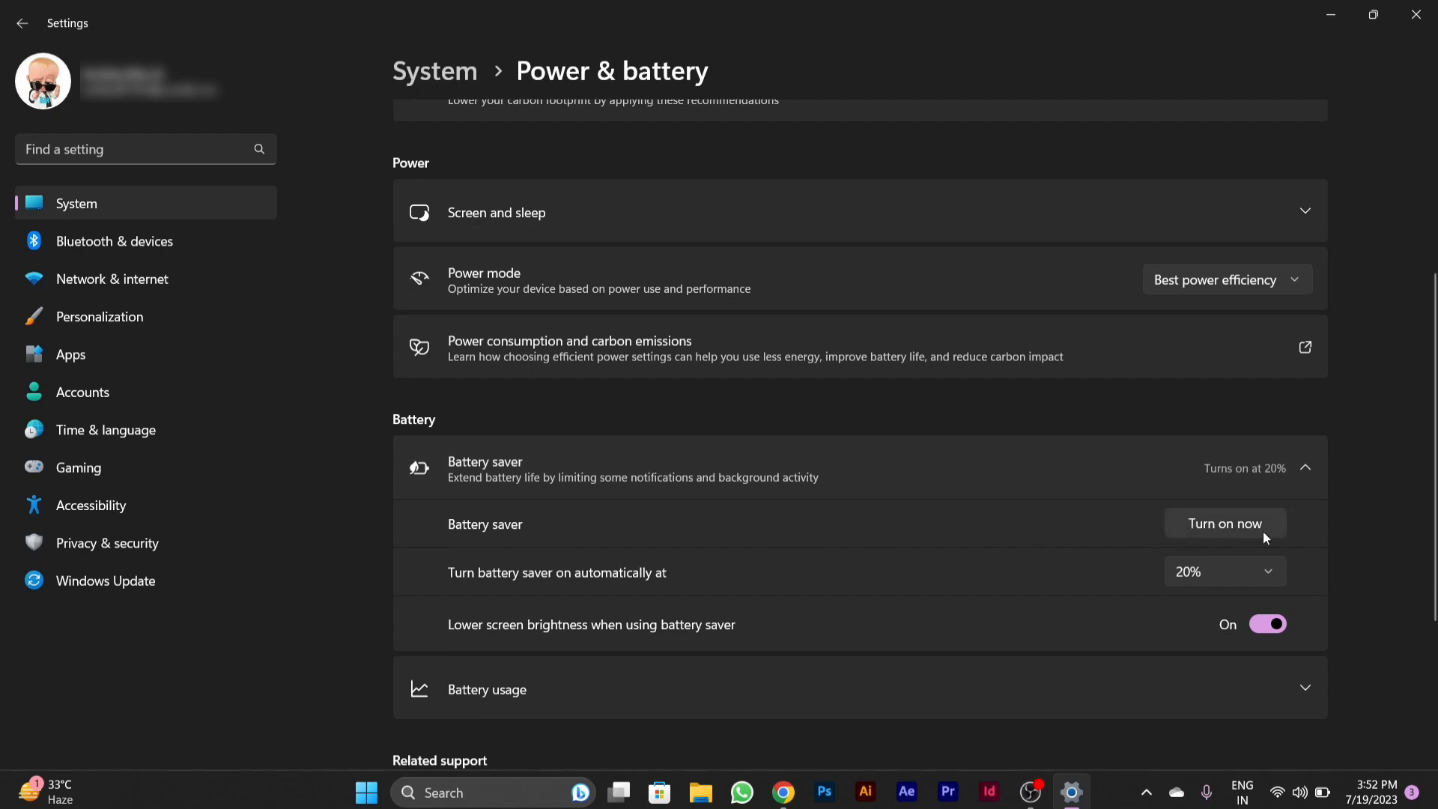
pyautogui.moveTo(1220, 537)
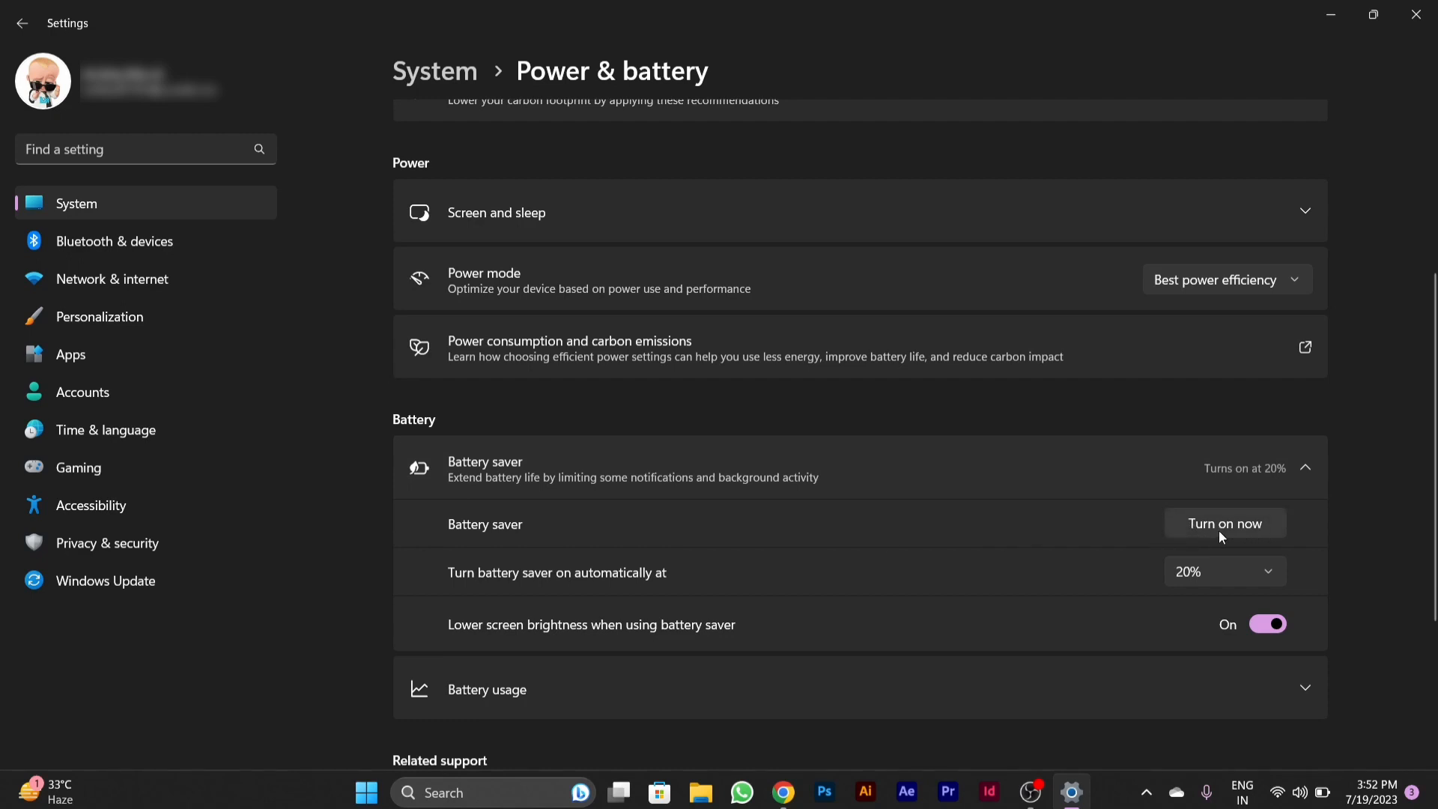
pyautogui.moveTo(561, 587)
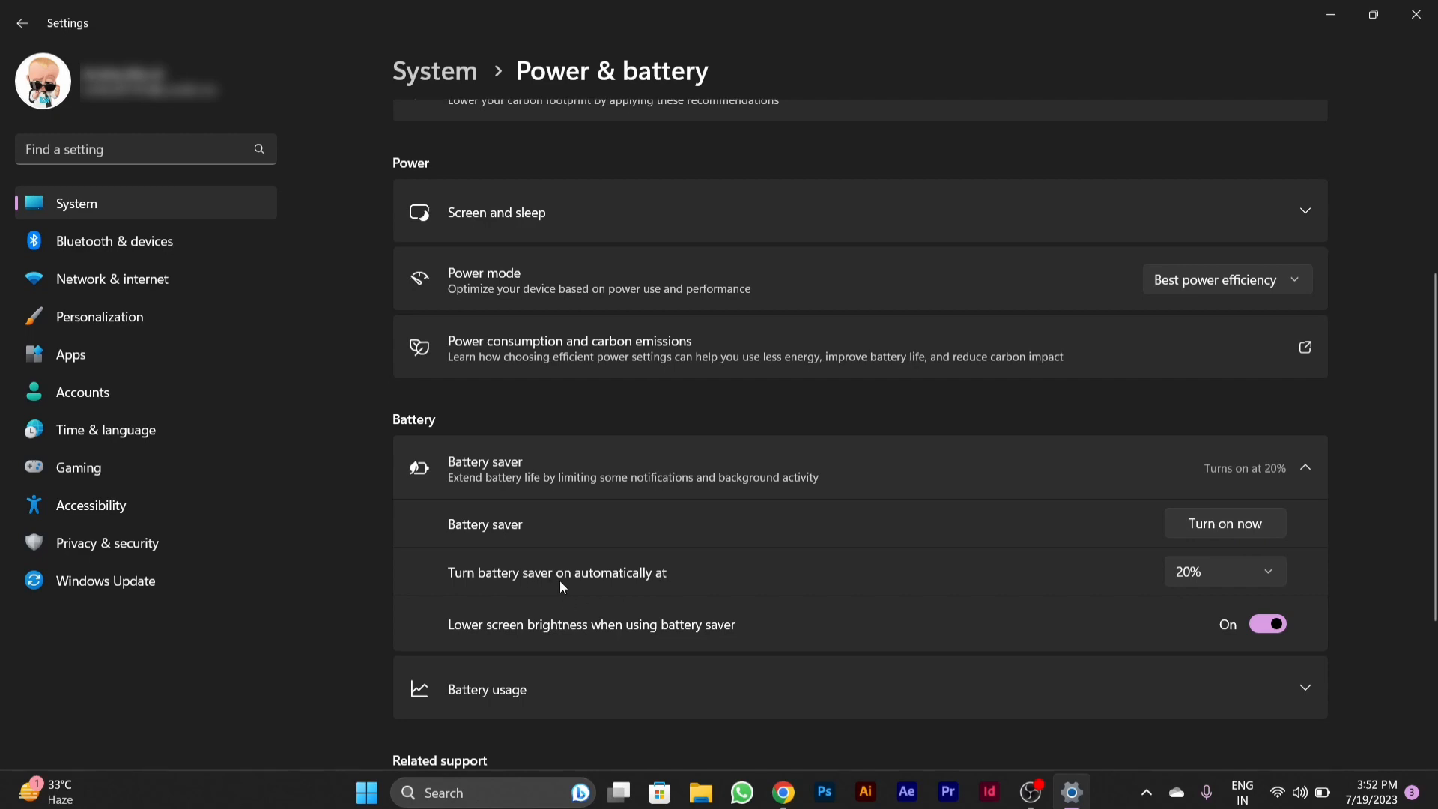
pyautogui.moveTo(1075, 593)
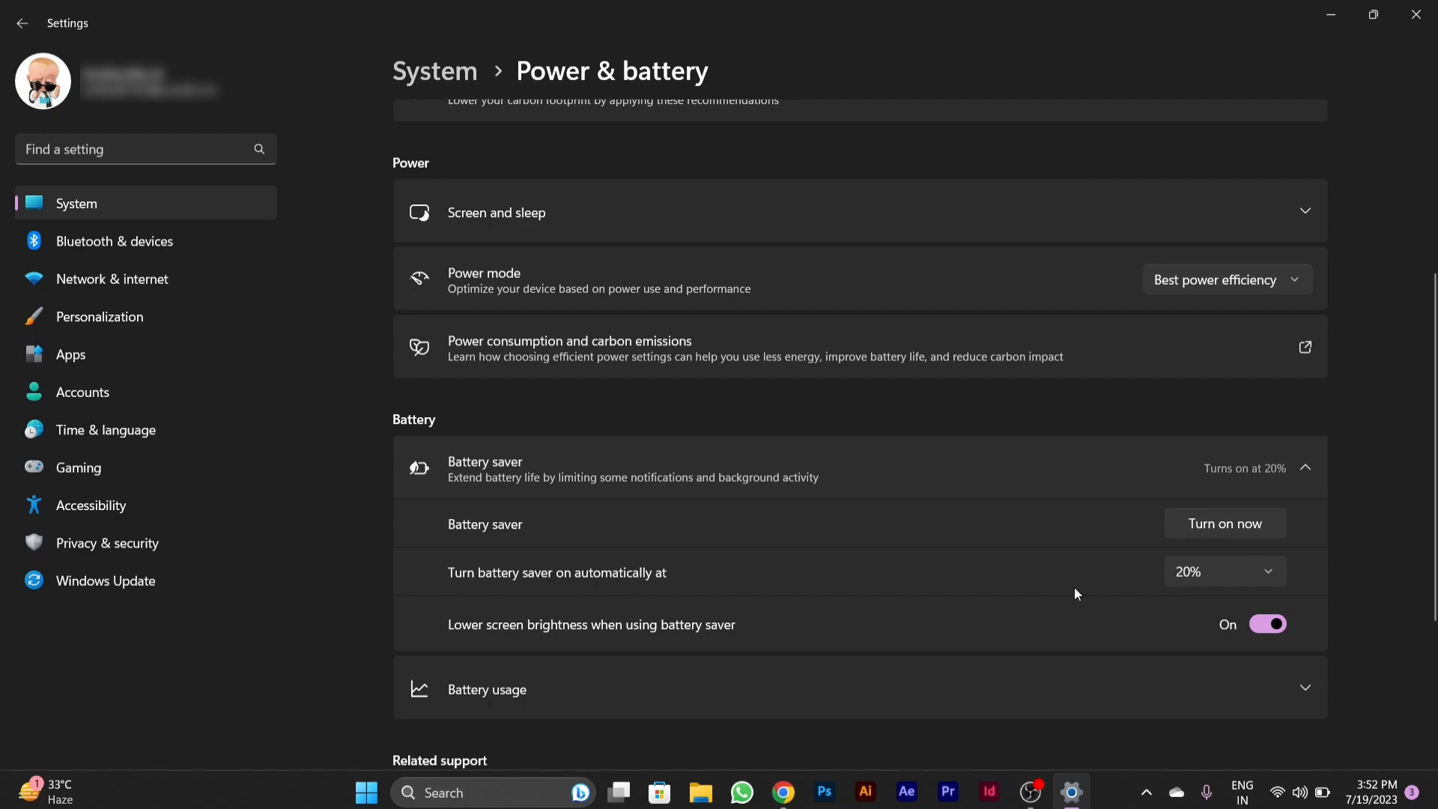
pyautogui.click(1224, 571)
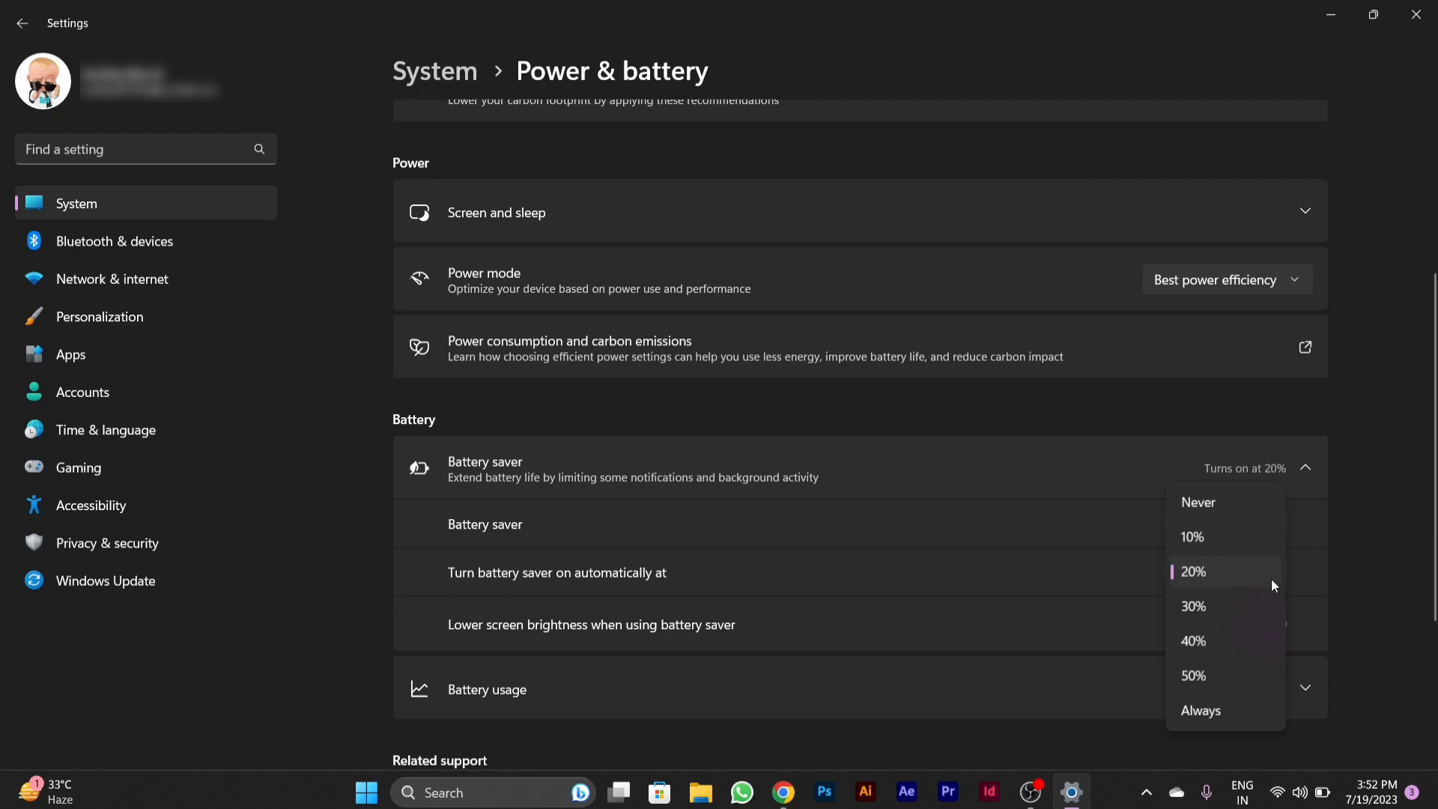
pyautogui.moveTo(1216, 537)
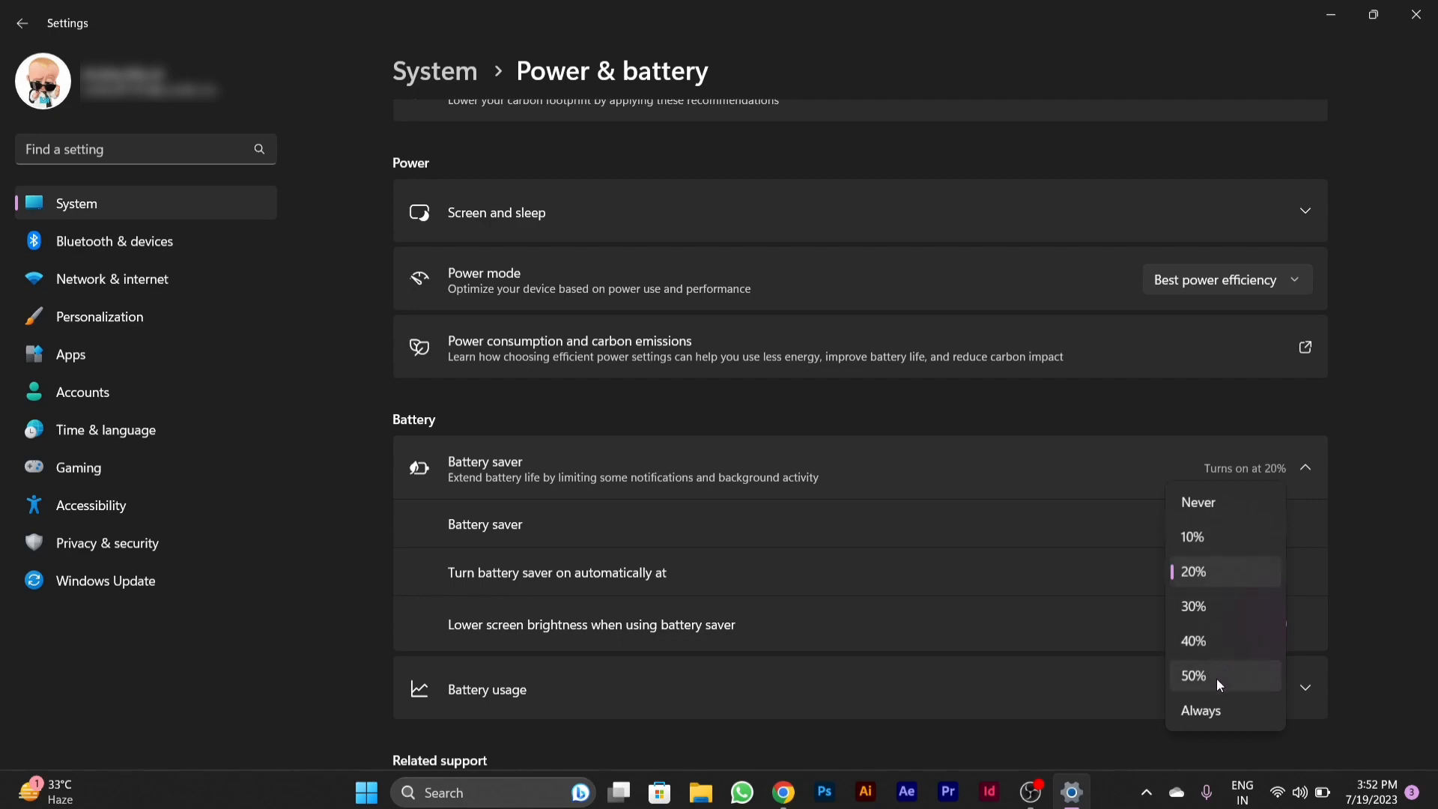
pyautogui.moveTo(1224, 584)
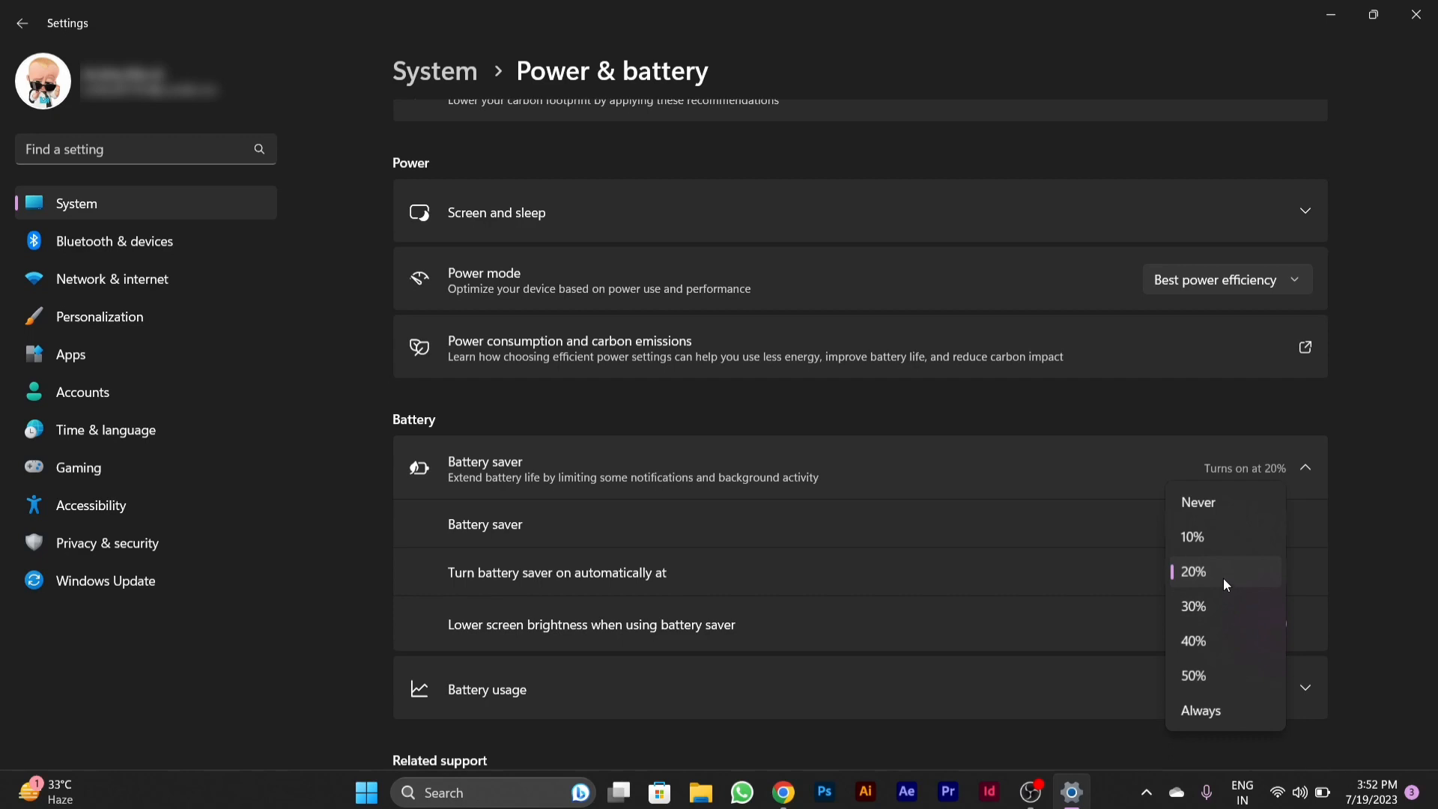
pyautogui.click(1193, 571)
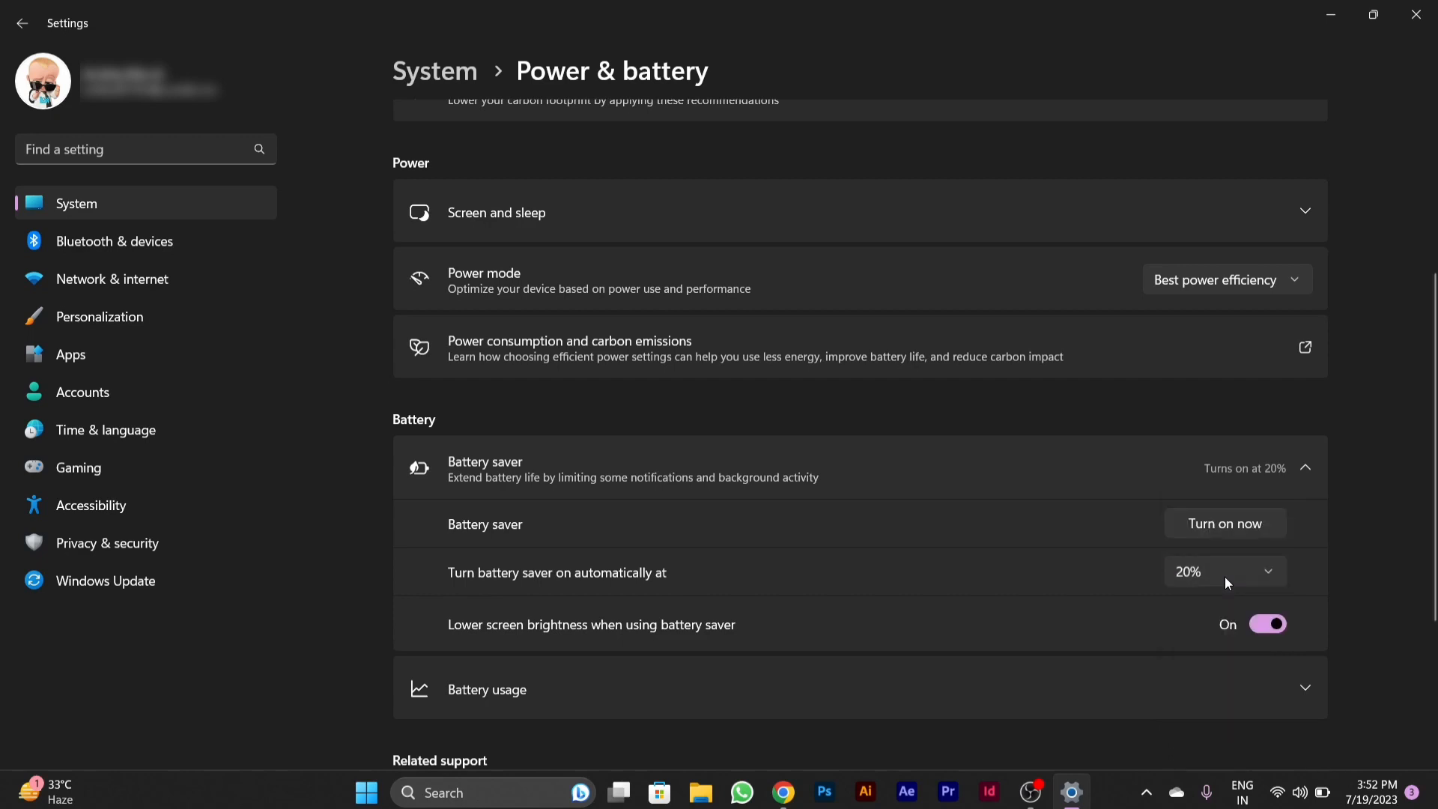
pyautogui.moveTo(527, 640)
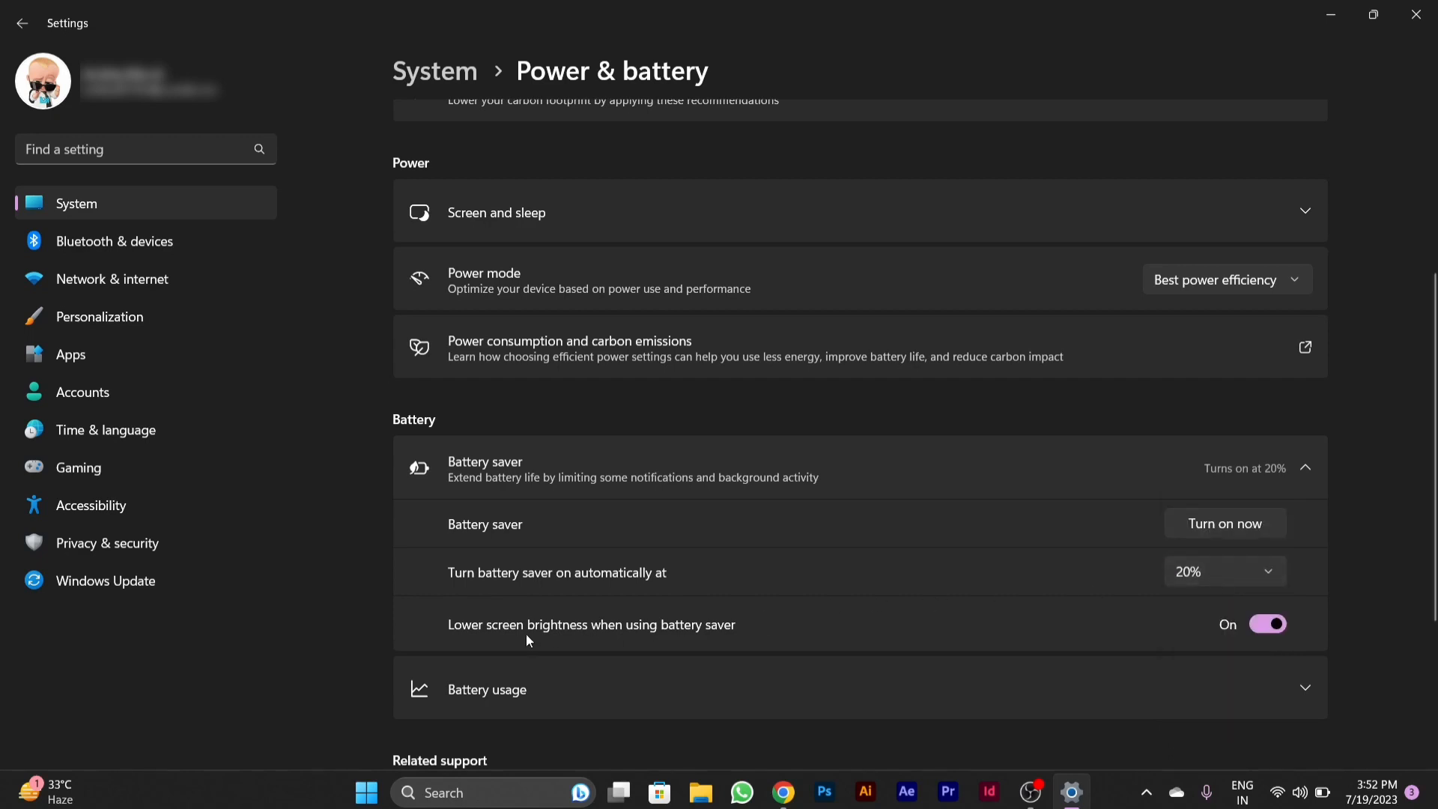
pyautogui.moveTo(640, 647)
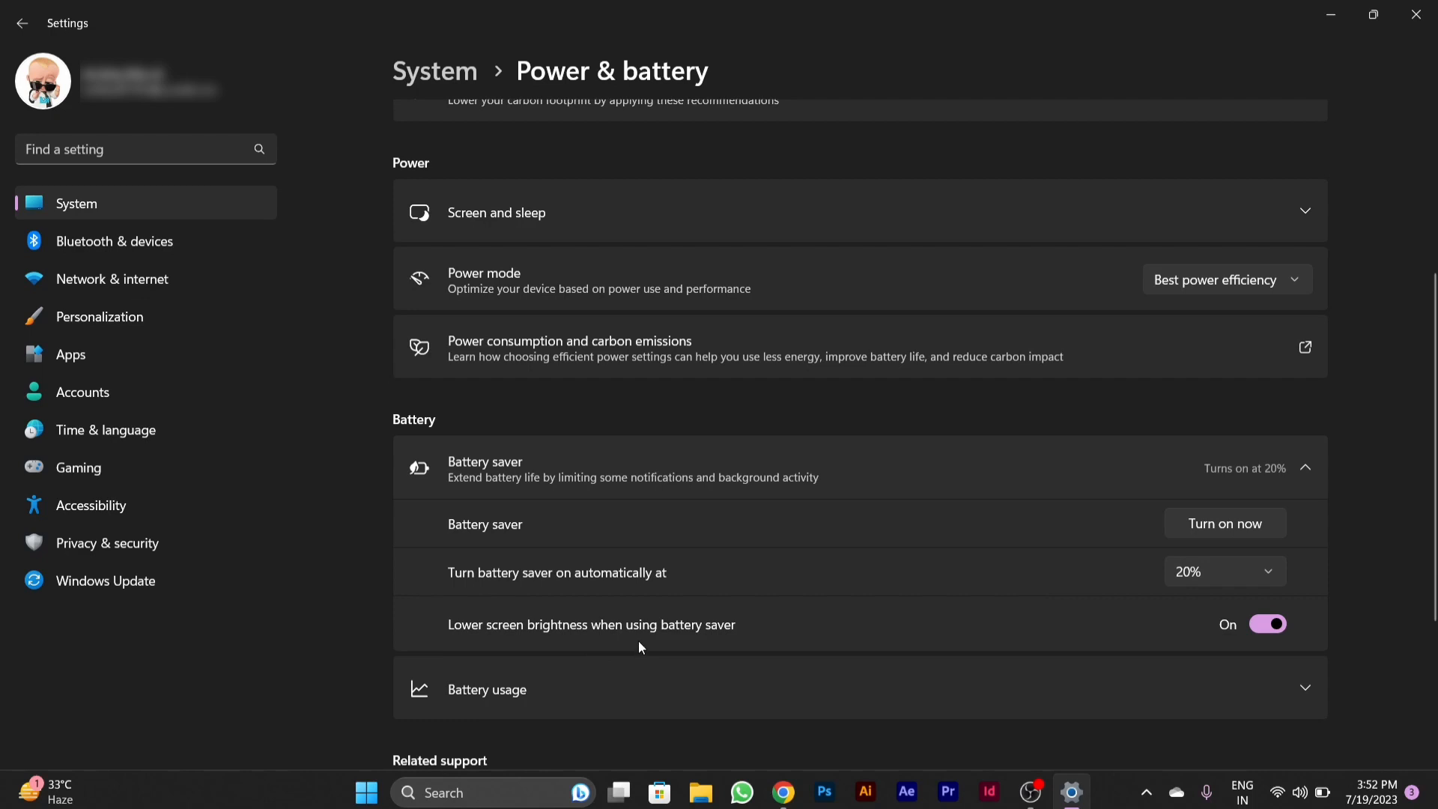
pyautogui.moveTo(738, 632)
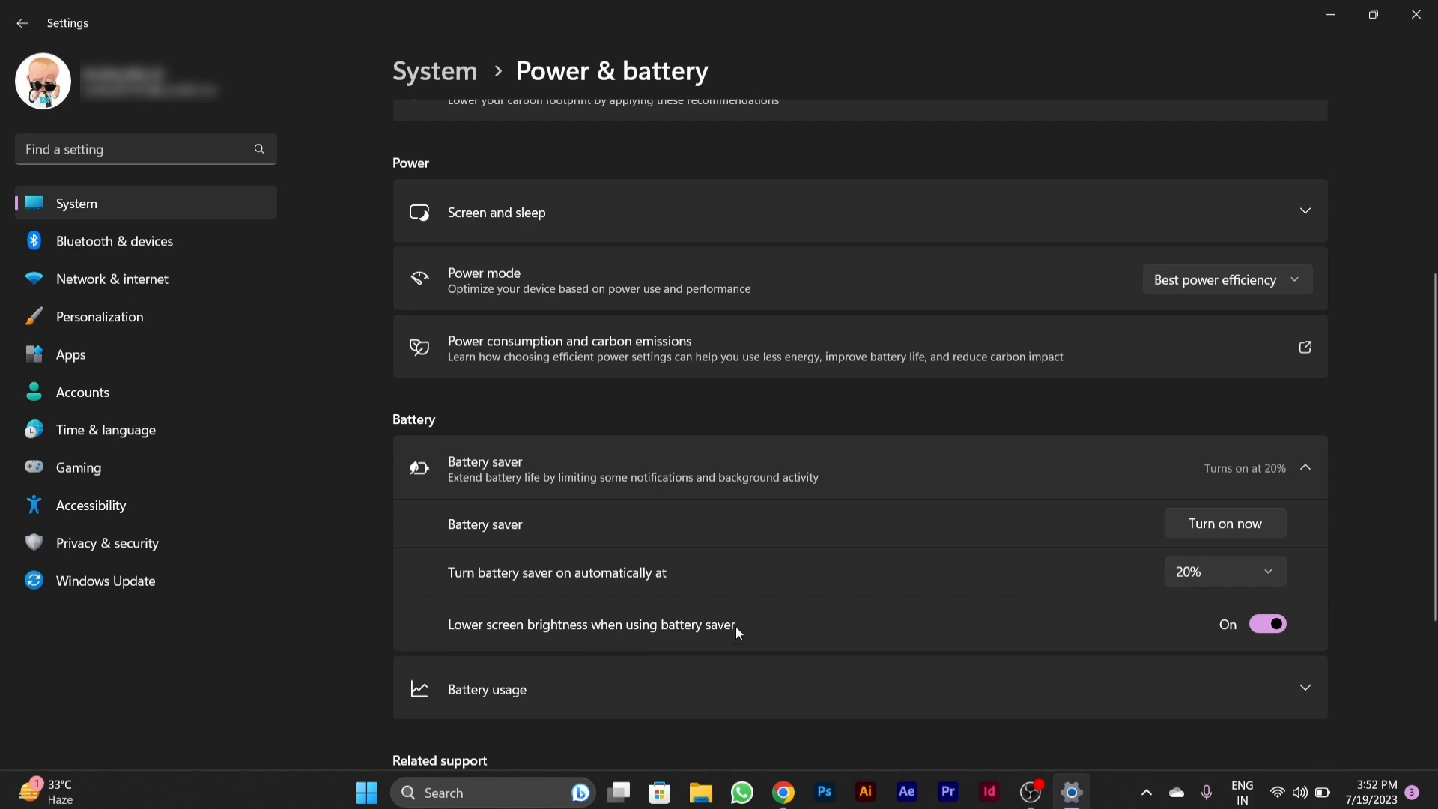
pyautogui.moveTo(736, 642)
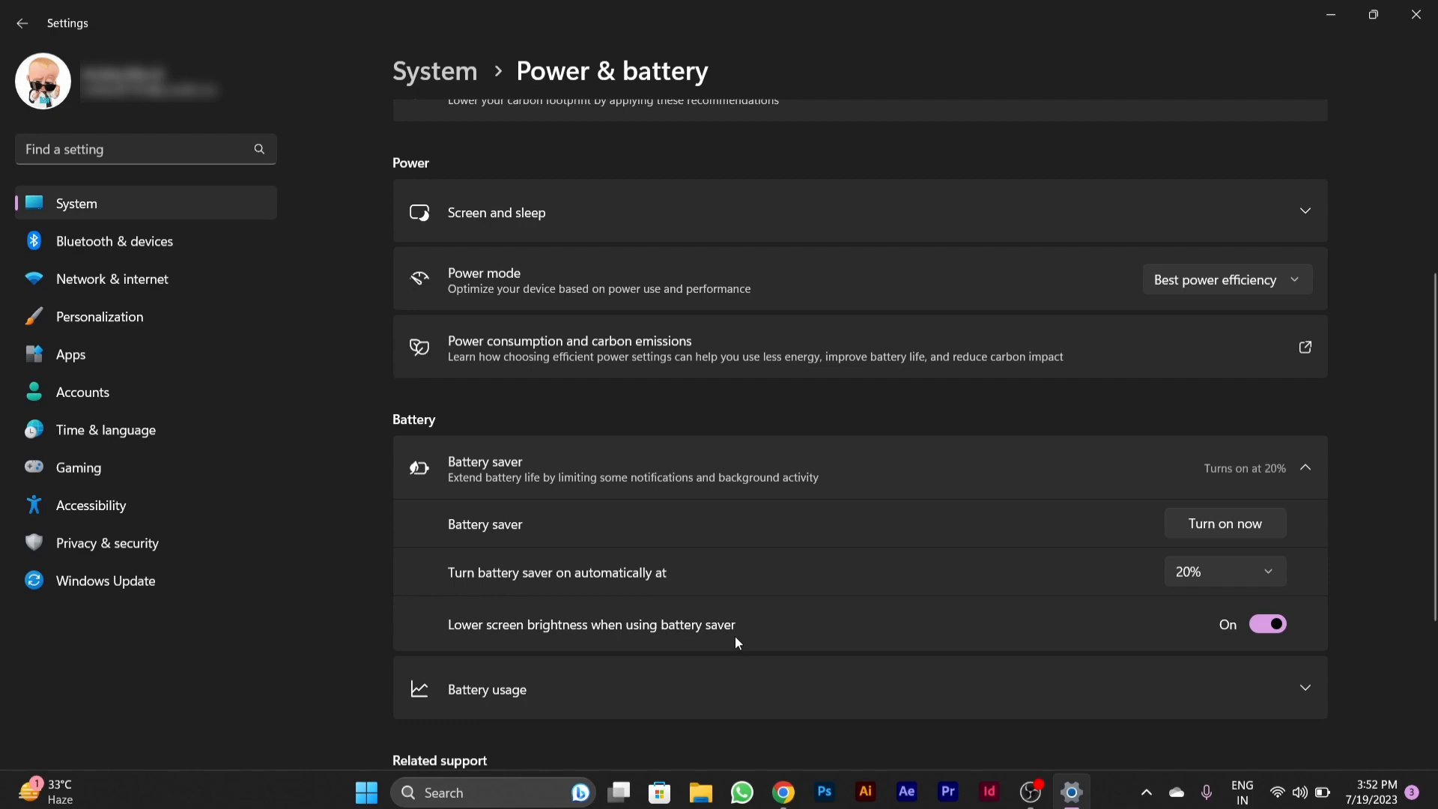
pyautogui.moveTo(1029, 622)
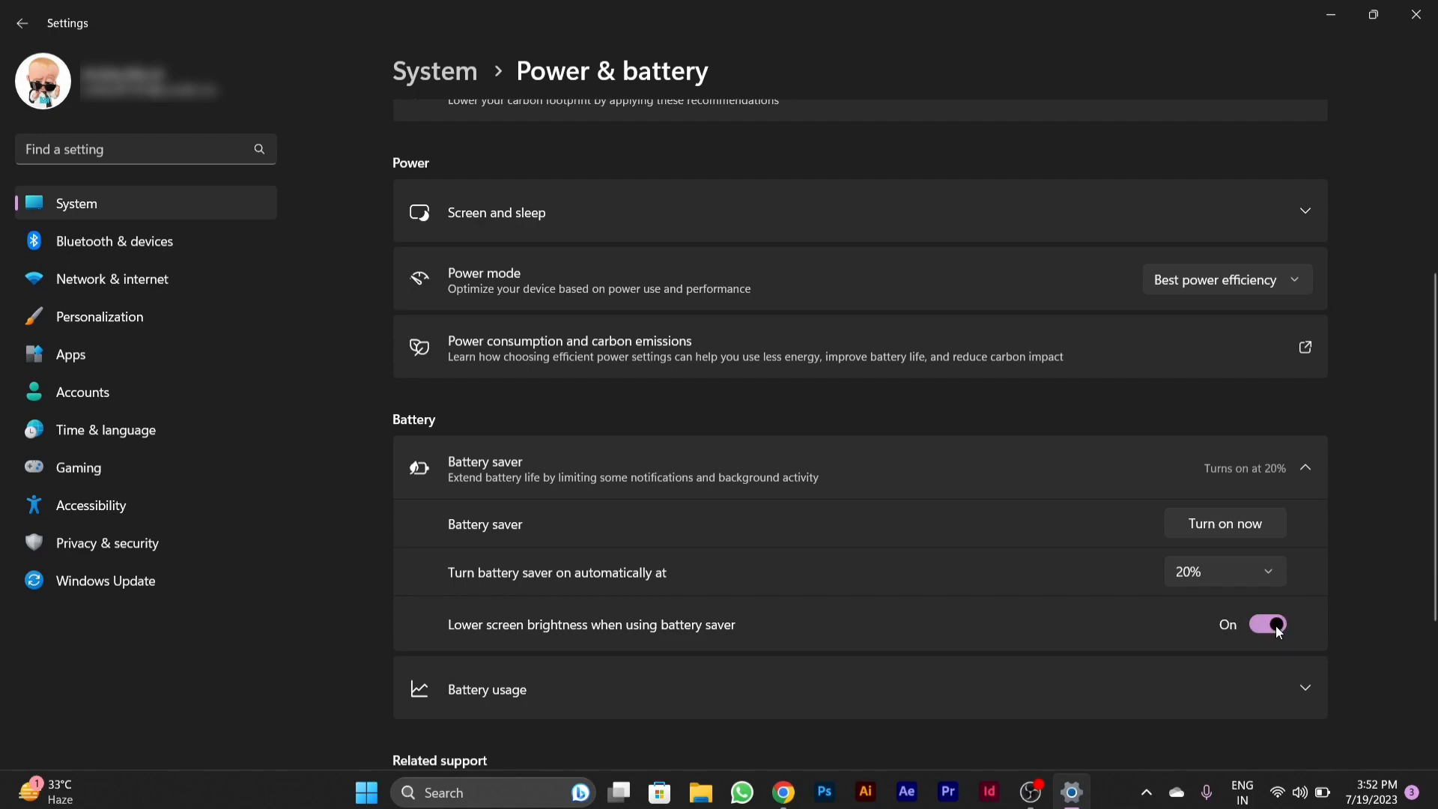
pyautogui.moveTo(1249, 649)
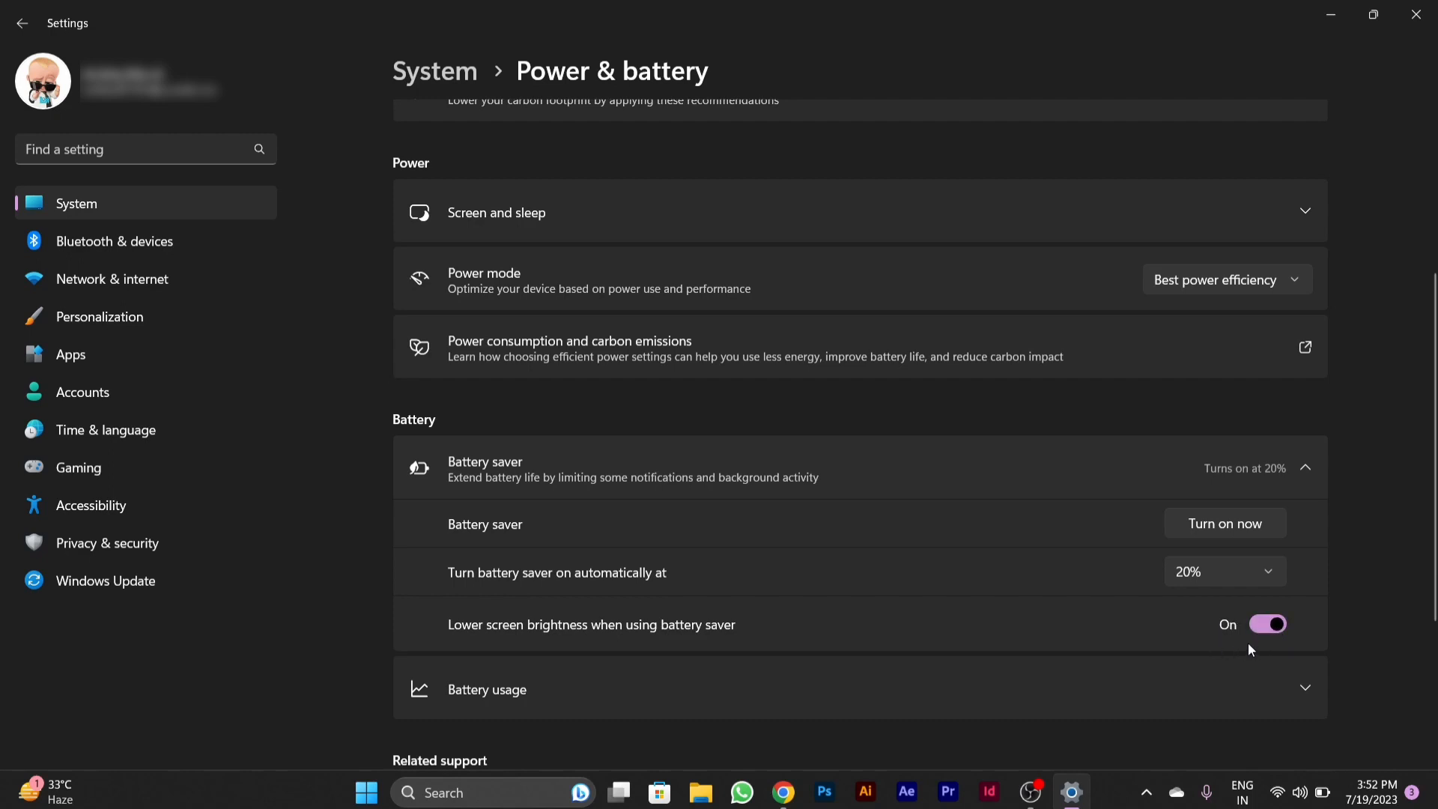